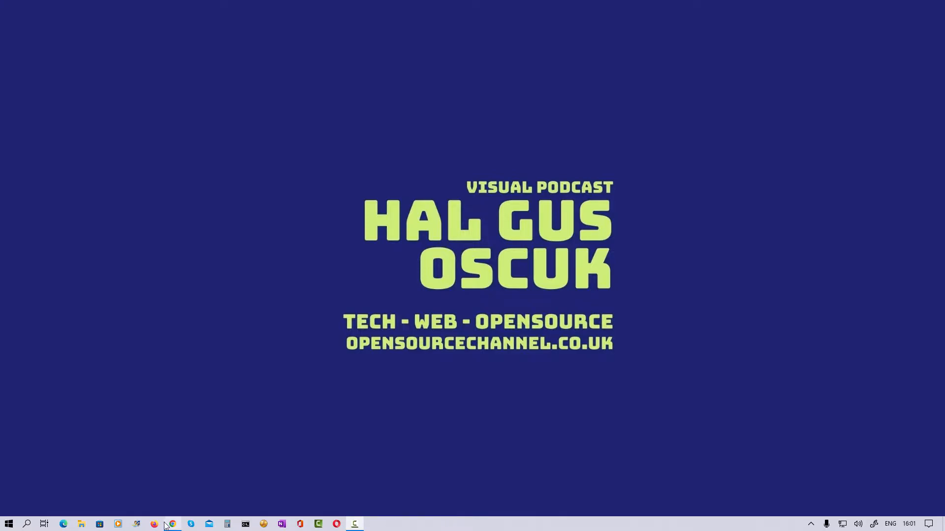
- Glance at the OSC UK YouTube channel's videos, then return to the Portainer stack editor
{"action": "left_click", "coordinate": [172, 523]}
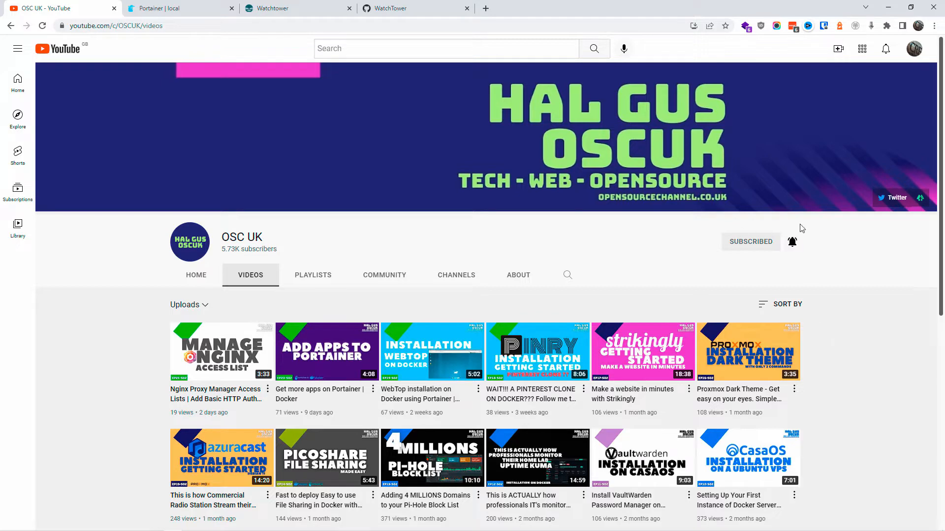
{"action": "mouse_move", "coordinate": [334, 83]}
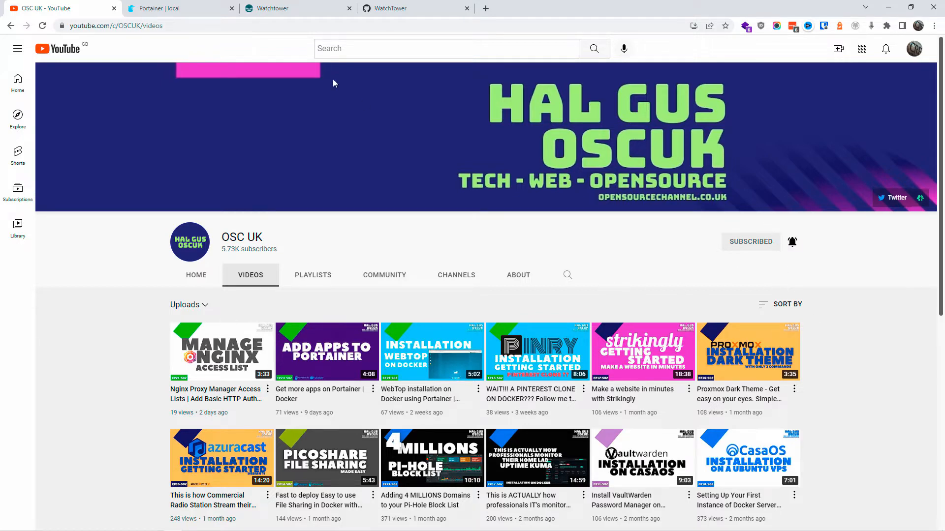
{"action": "left_click", "coordinate": [175, 8]}
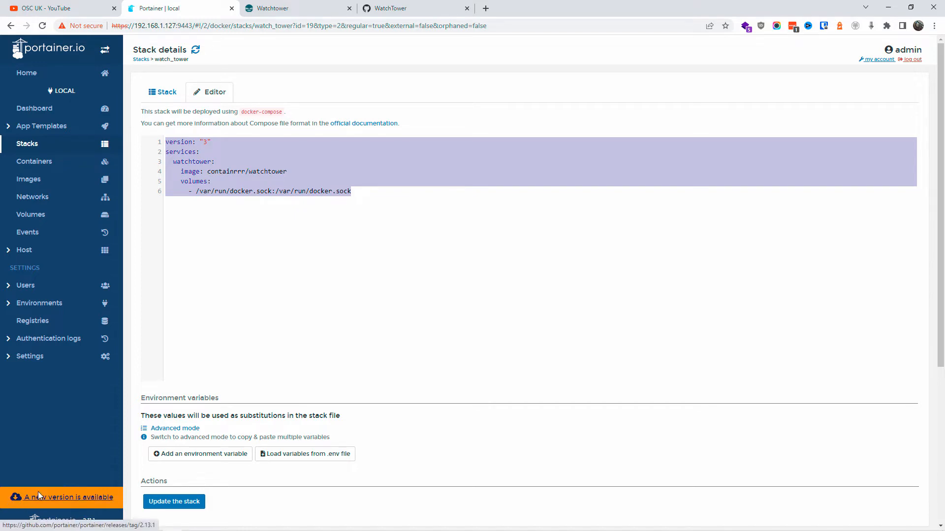
{"action": "mouse_move", "coordinate": [40, 126]}
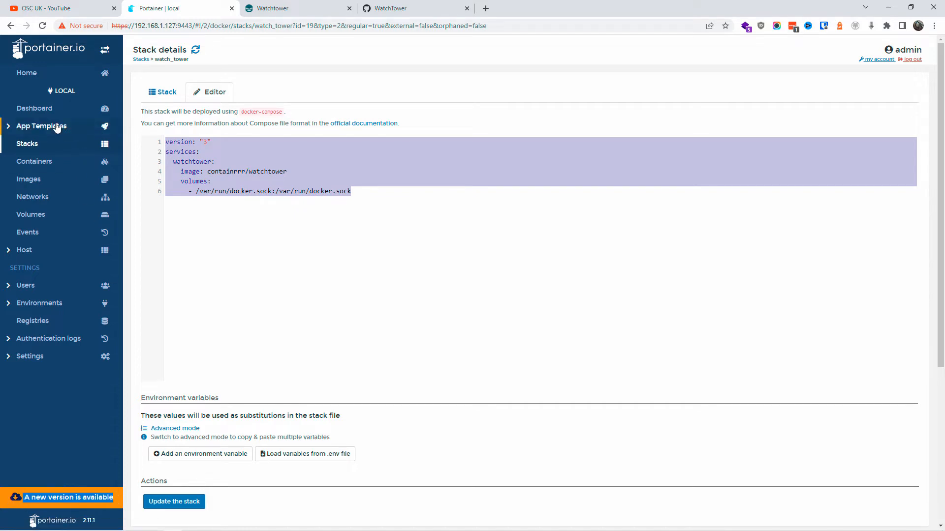
- Pass through App Templates to reach the local environment's container list
{"action": "left_click", "coordinate": [41, 126]}
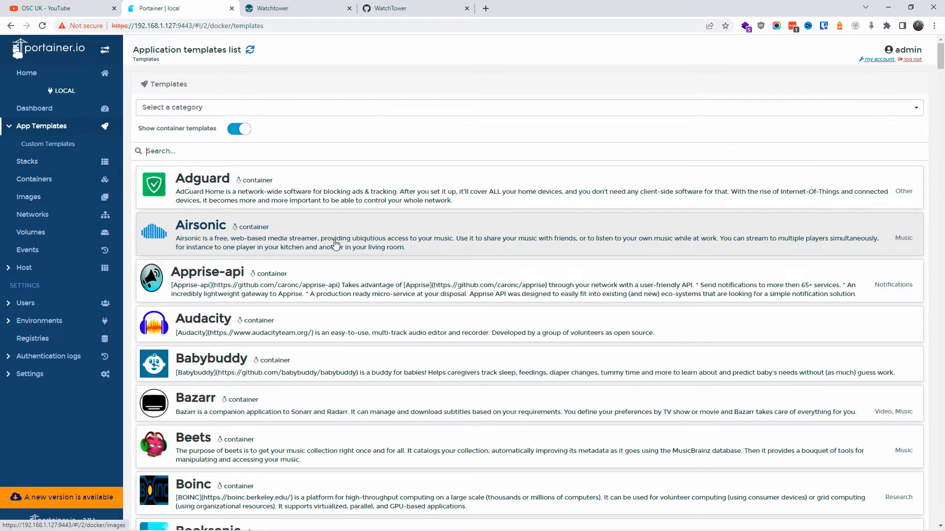
{"action": "mouse_move", "coordinate": [34, 179]}
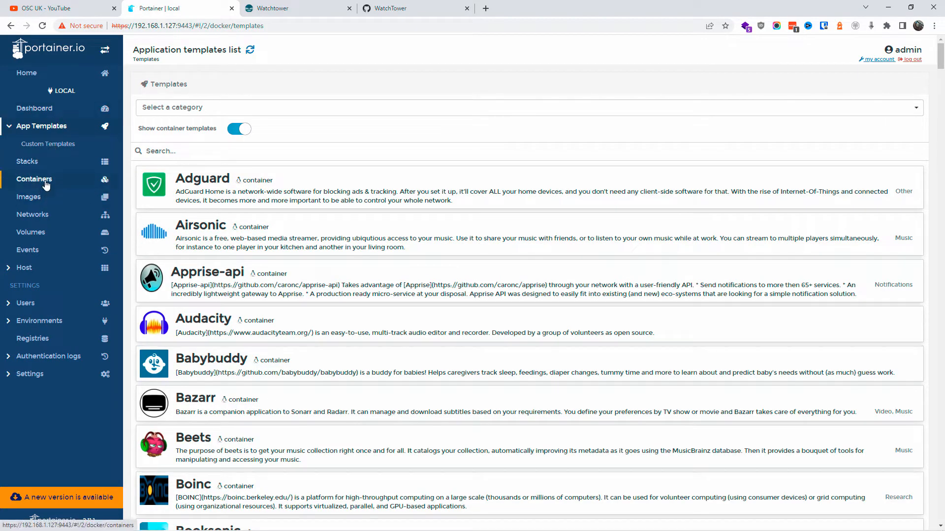
{"action": "left_click", "coordinate": [34, 179]}
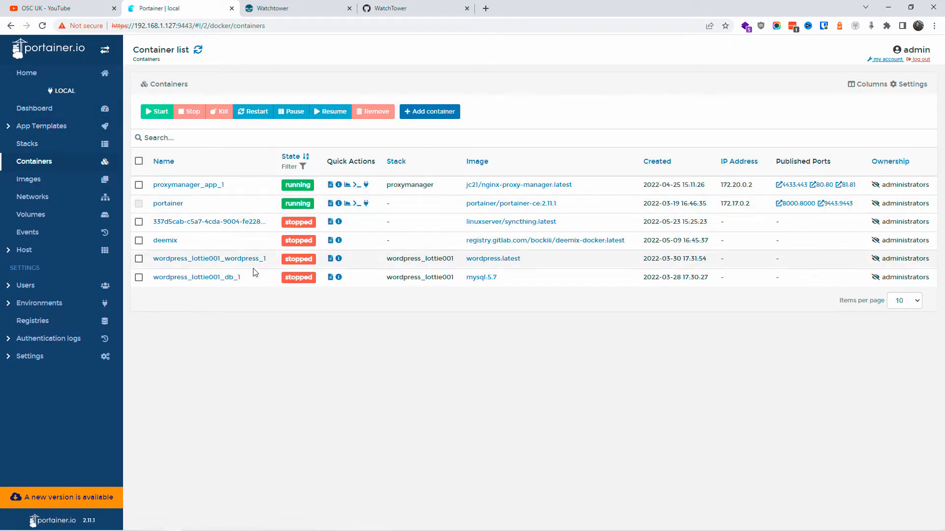
{"action": "mouse_move", "coordinate": [279, 367]}
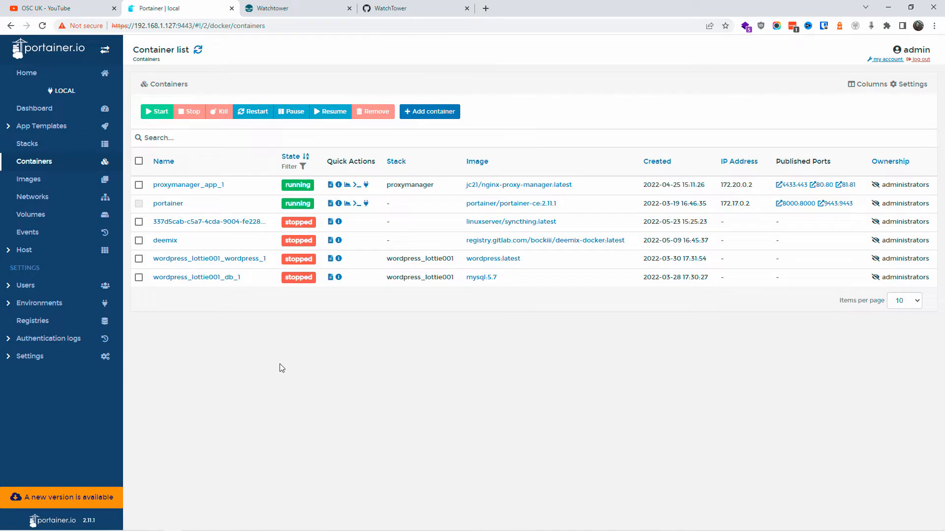
- Copy the Watchtower Quick Start docker-compose snippet and compare it against the WatchTower gist
{"action": "left_click", "coordinate": [295, 7]}
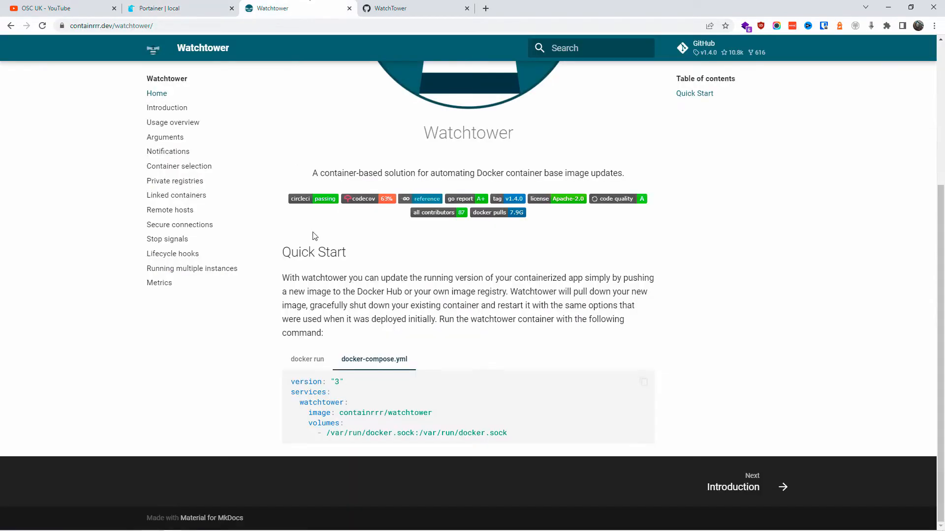
{"action": "scroll", "scroll_direction": "up", "scroll_amount": 3}
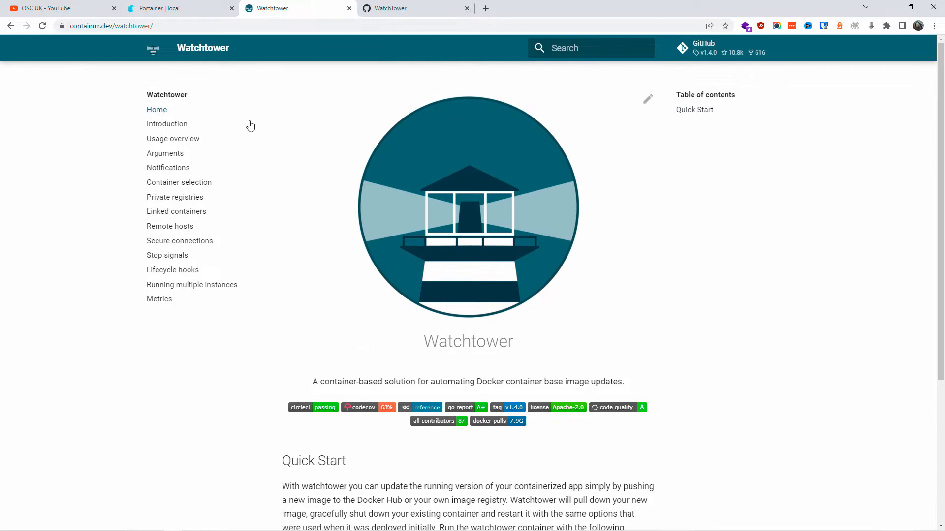
{"action": "scroll", "scroll_direction": "down", "scroll_amount": 3}
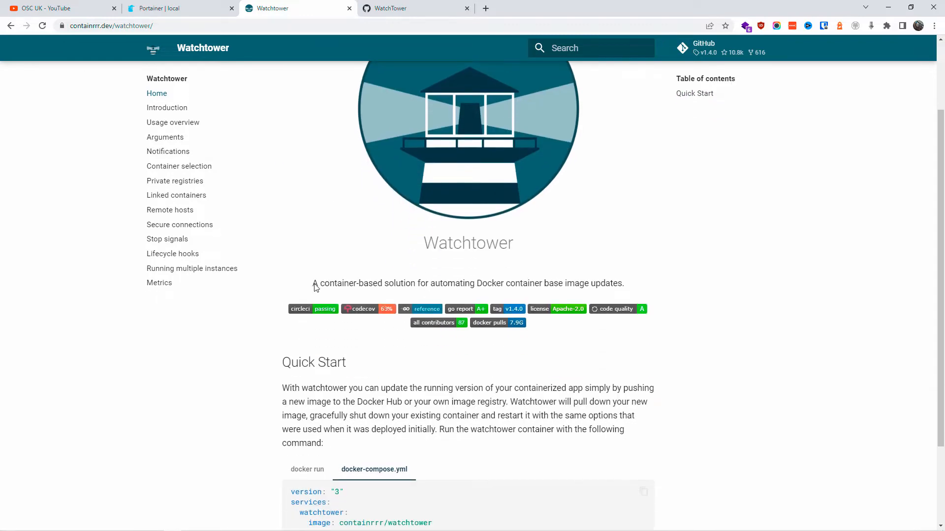
{"action": "mouse_move", "coordinate": [761, 327]}
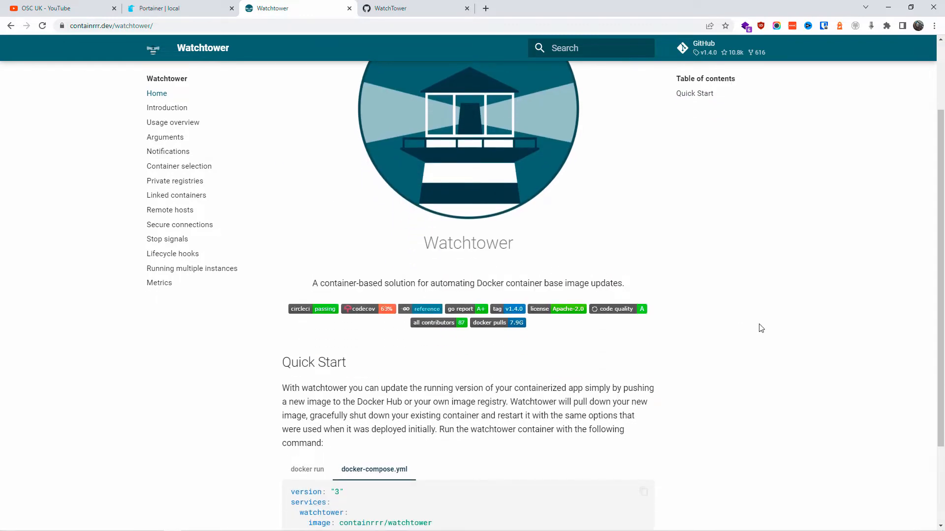
{"action": "scroll", "scroll_direction": "down", "scroll_amount": 3}
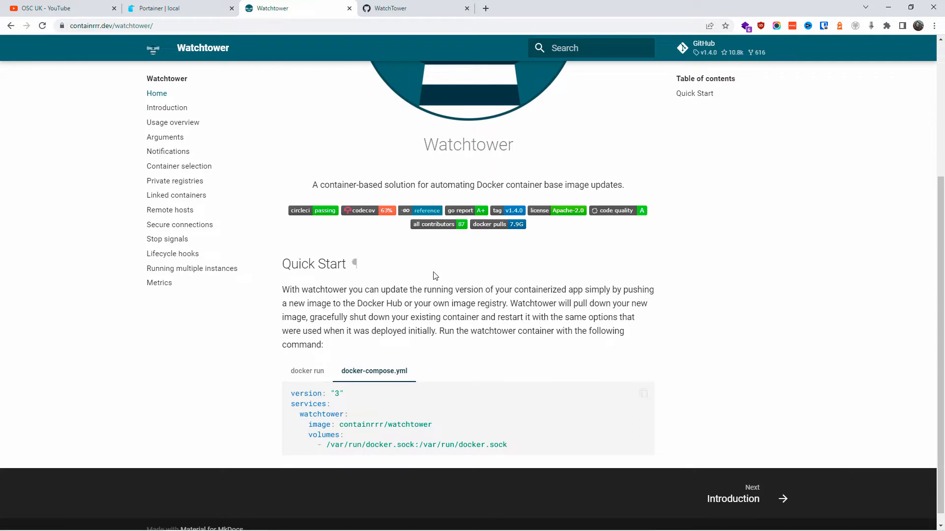
{"action": "mouse_move", "coordinate": [335, 346]}
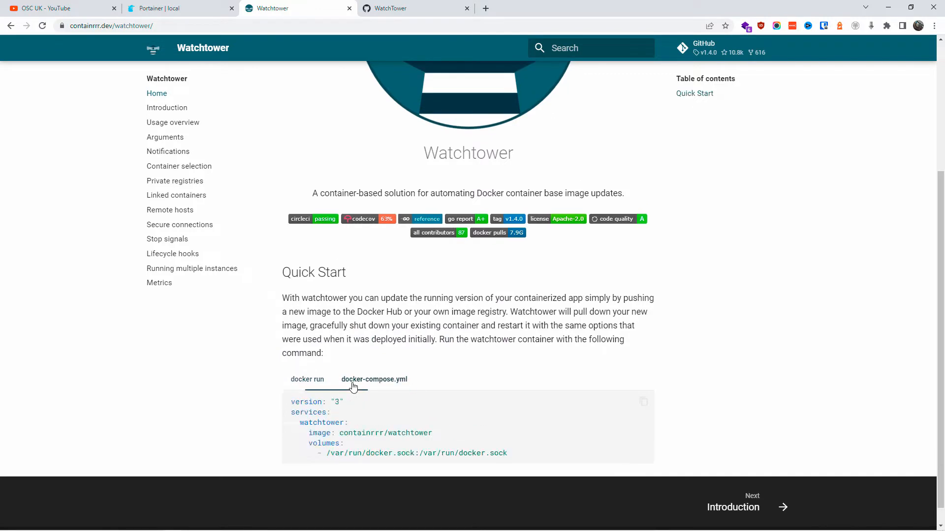
{"action": "scroll", "scroll_direction": "down", "scroll_amount": 3}
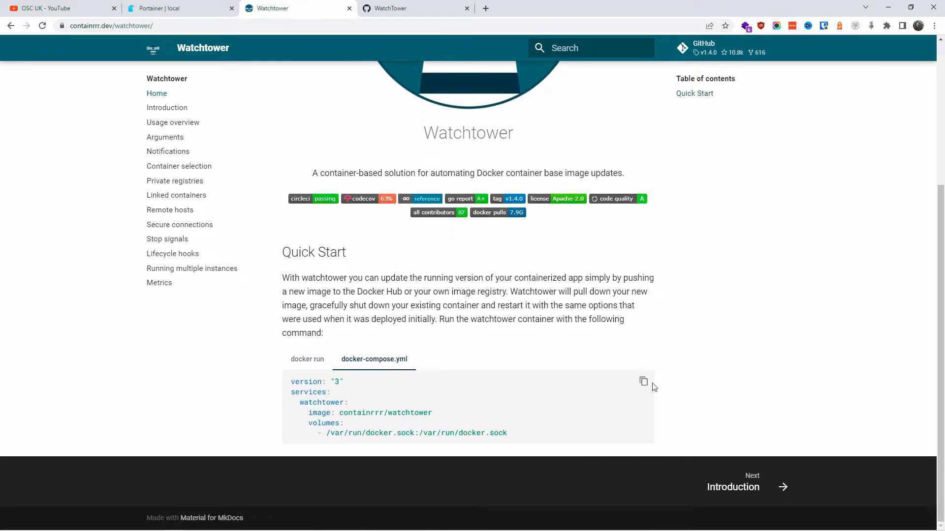
{"action": "left_click", "coordinate": [643, 381]}
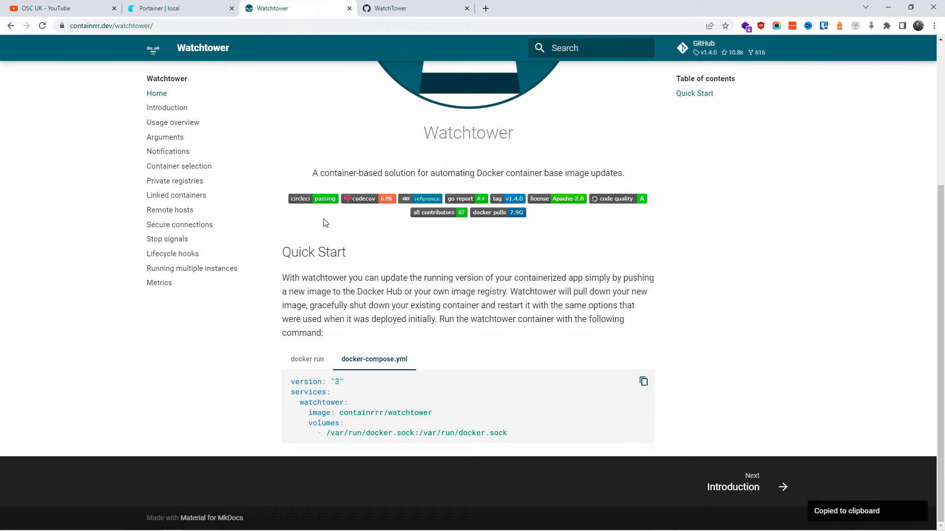
{"action": "left_click", "coordinate": [392, 8]}
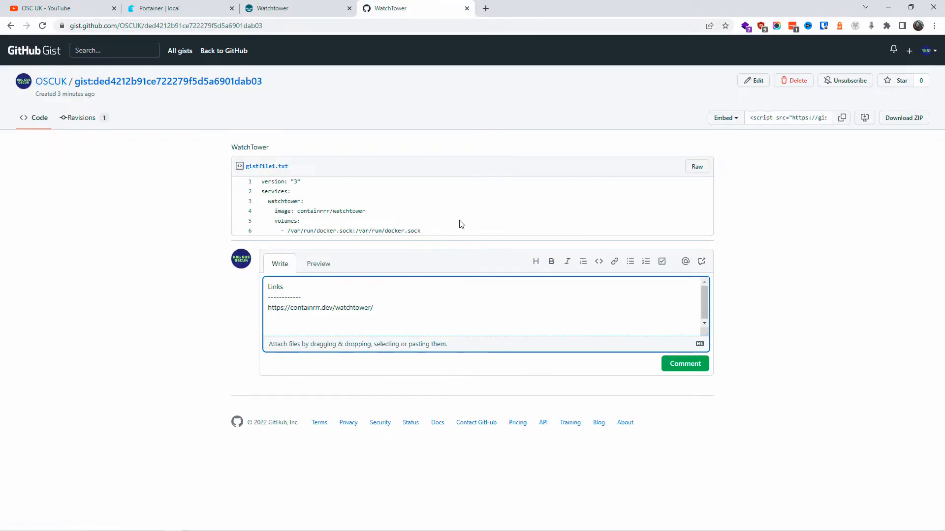
{"action": "double_click", "coordinate": [320, 308]}
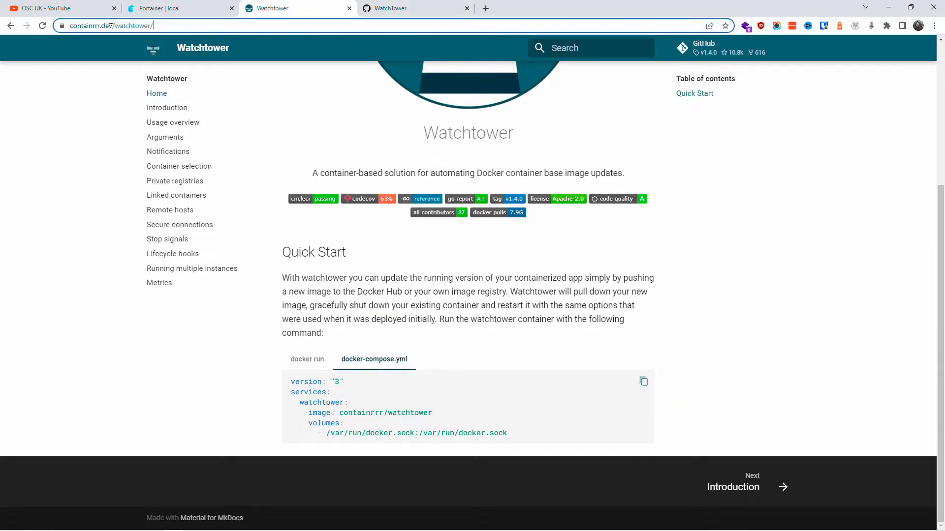
- Remove the watch_tower stack from Portainer's stacks list and begin adding a new stack
{"action": "left_click", "coordinate": [177, 8]}
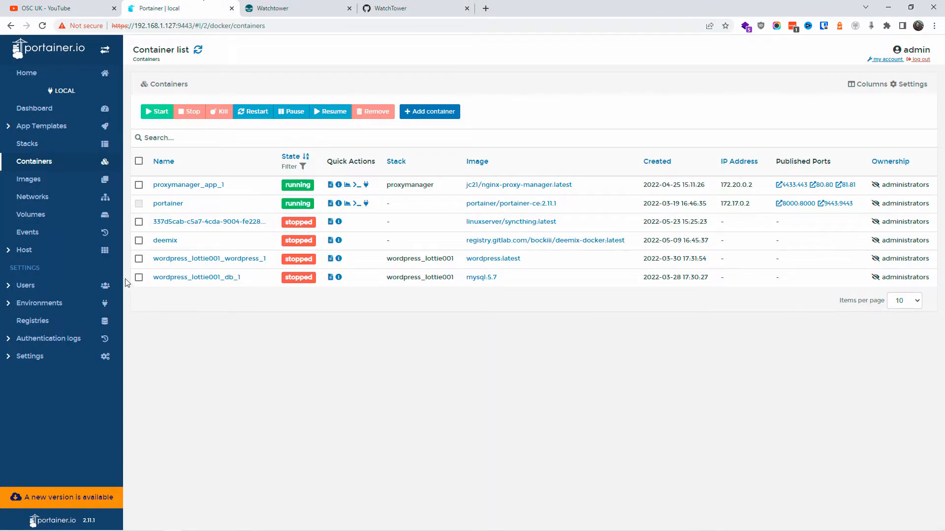
{"action": "left_click", "coordinate": [27, 144]}
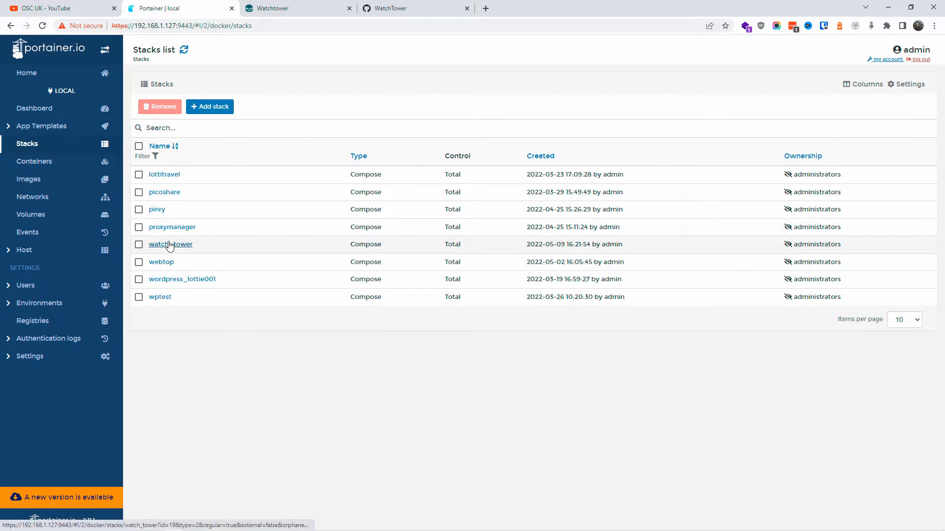
{"action": "left_click", "coordinate": [170, 244]}
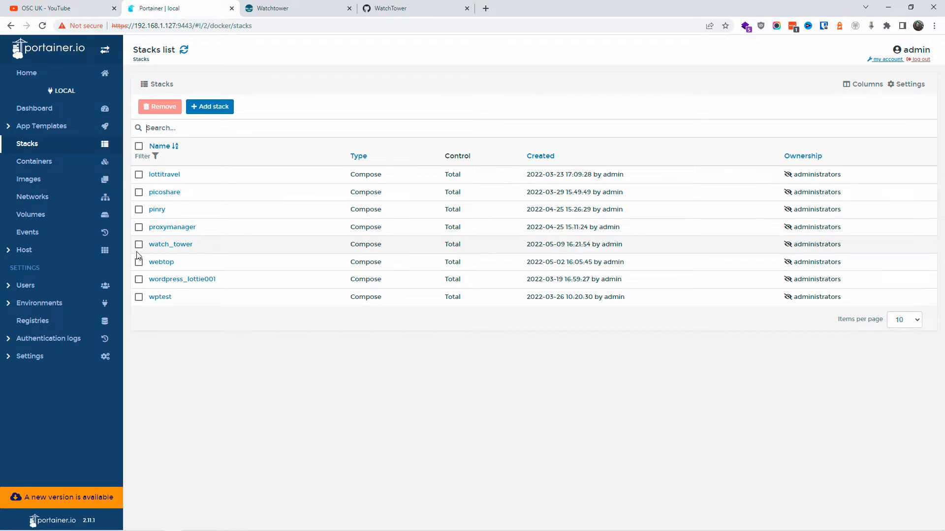
{"action": "left_click", "coordinate": [139, 244]}
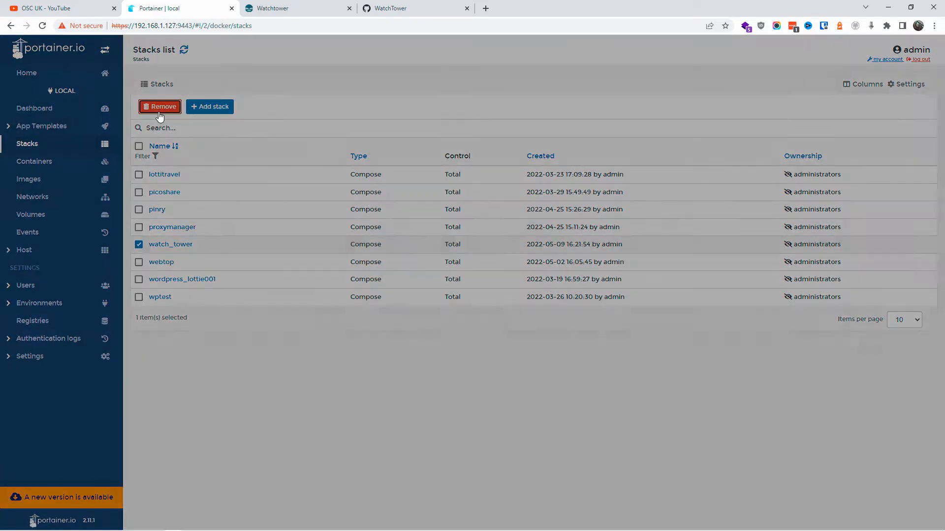
{"action": "left_click", "coordinate": [159, 107]}
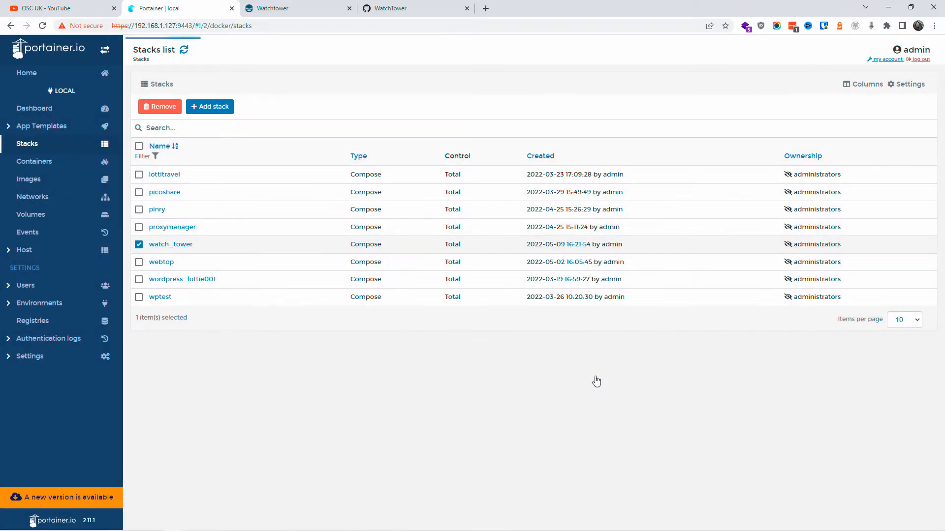
{"action": "left_click", "coordinate": [159, 107]}
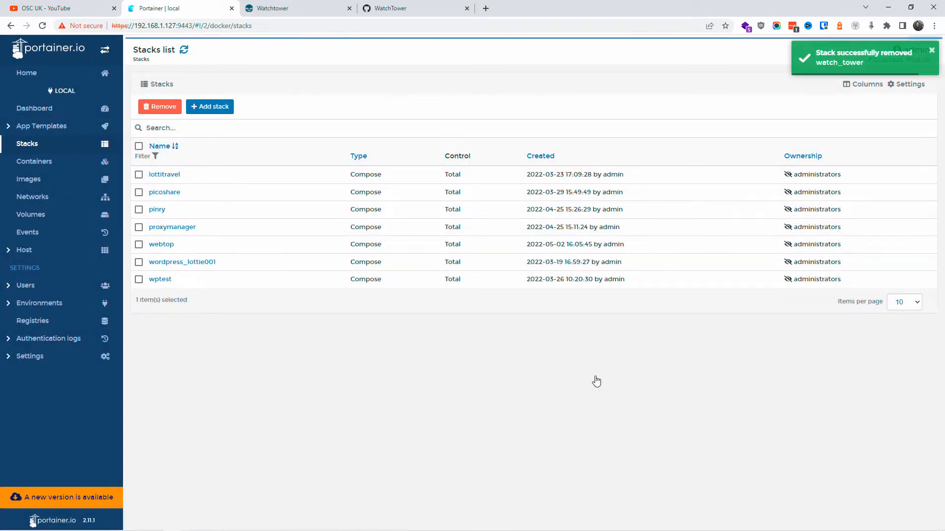
{"action": "left_click", "coordinate": [209, 106]}
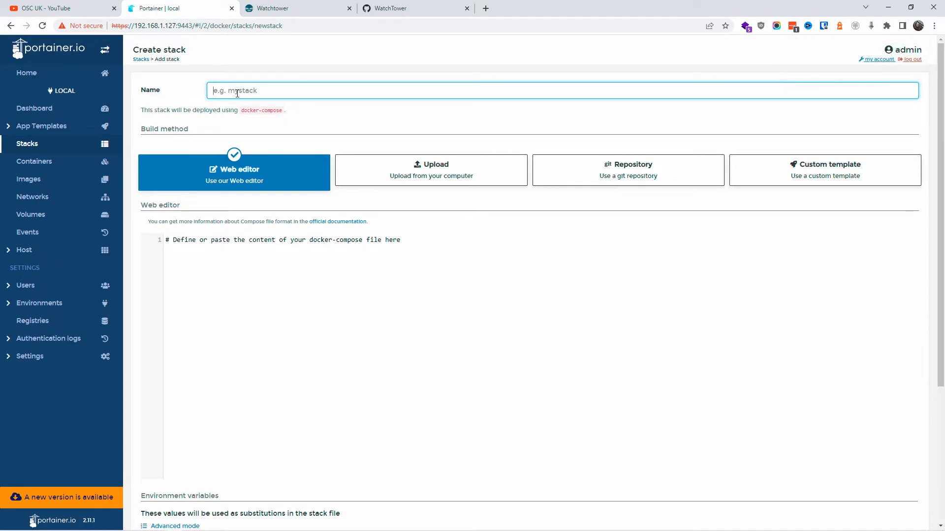
- Name the stack 'watchtower' and enter its compose definition starting with version: "3"
{"action": "type", "text": "watchtower"}
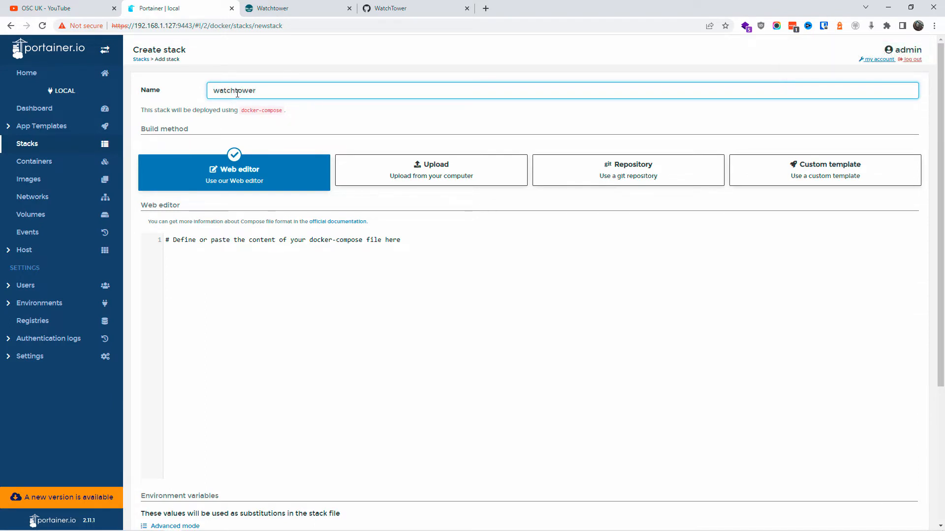
{"action": "left_click", "coordinate": [241, 239]}
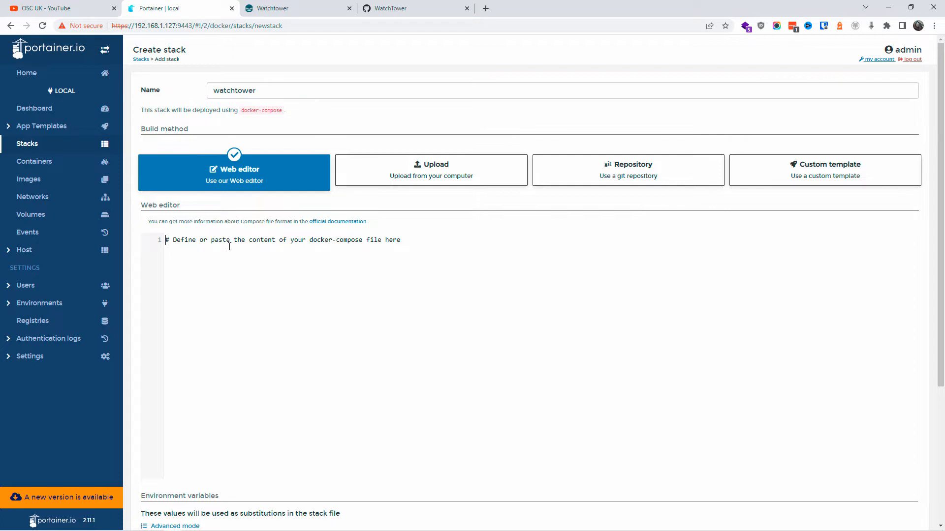
{"action": "type", "text": "version: \"3\""}
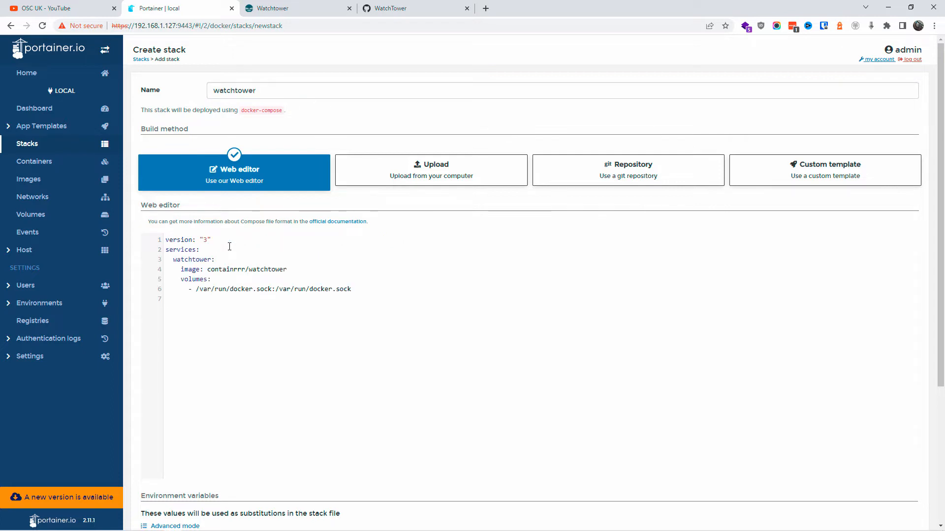
{"action": "left_click", "coordinate": [391, 8]}
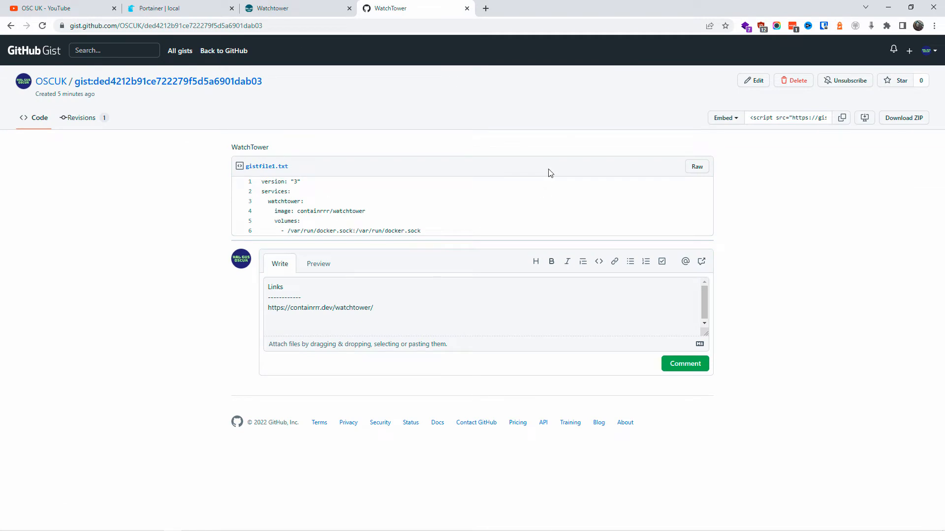
{"action": "mouse_move", "coordinate": [756, 74]}
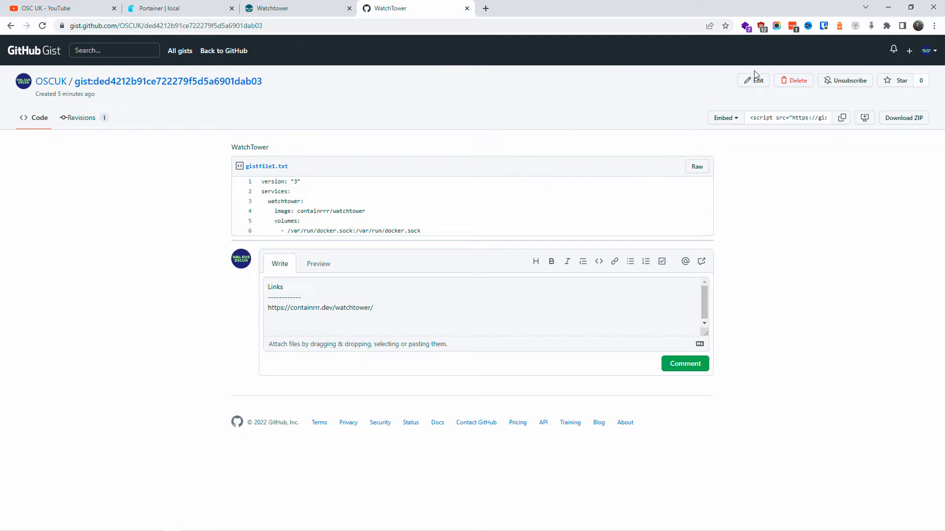
- Edit the WatchTower gist to add 'restart: unless-stopped' after the volumes entry
{"action": "left_click", "coordinate": [752, 80]}
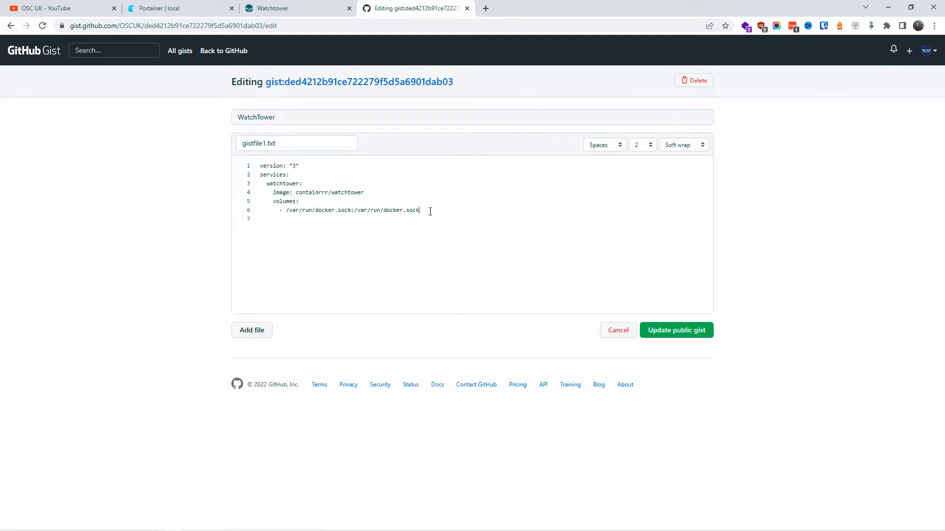
{"action": "type", "text": "restart: unless-stopped"}
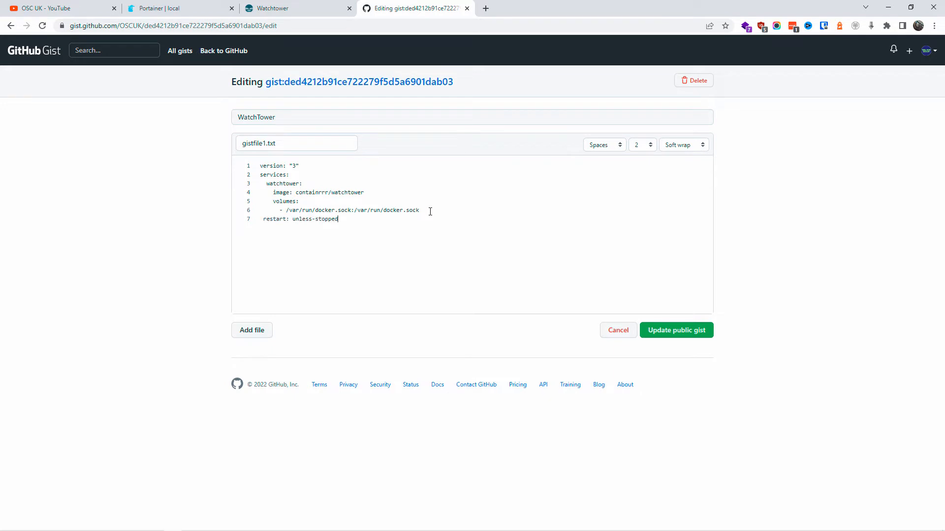
{"action": "mouse_move", "coordinate": [585, 351]}
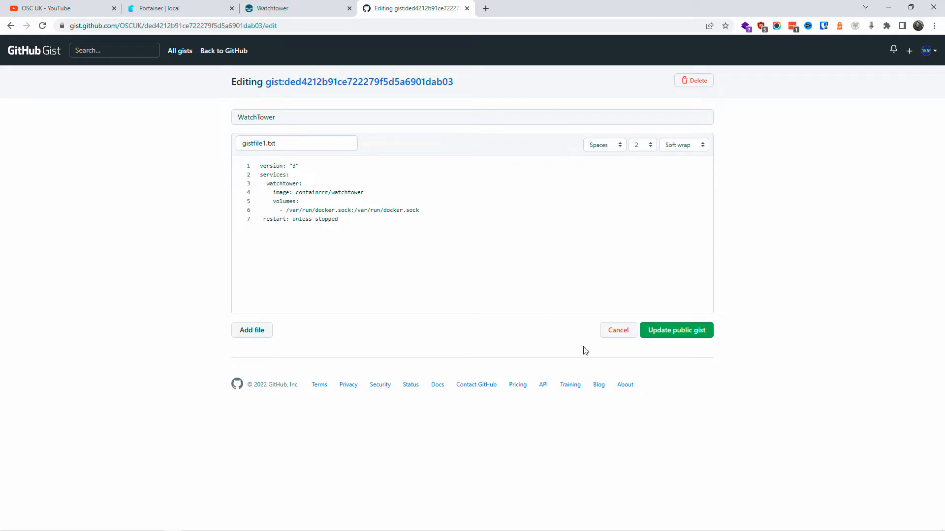
{"action": "left_click", "coordinate": [676, 330]}
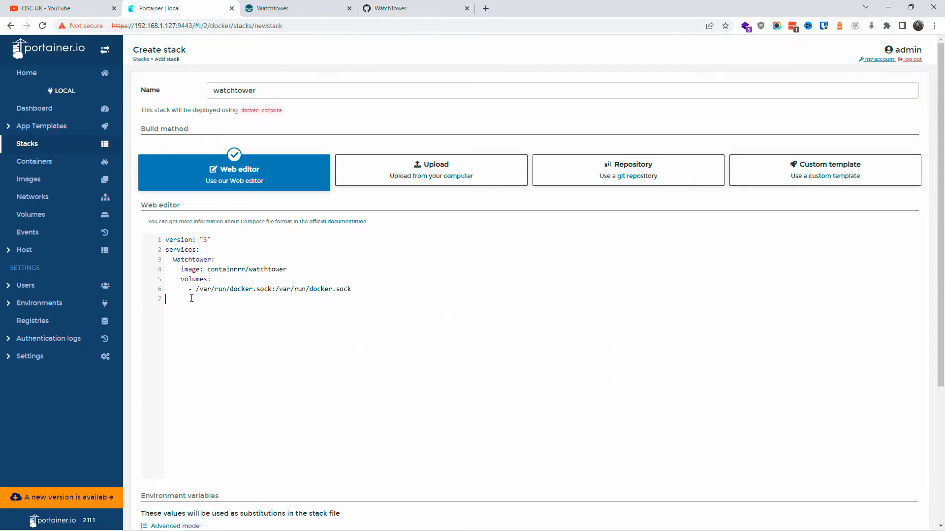
- Add 'restart: unless-stopped' to the watchtower stack and deploy, hitting the mapping error
{"action": "type", "text": "restart: unless-stopped"}
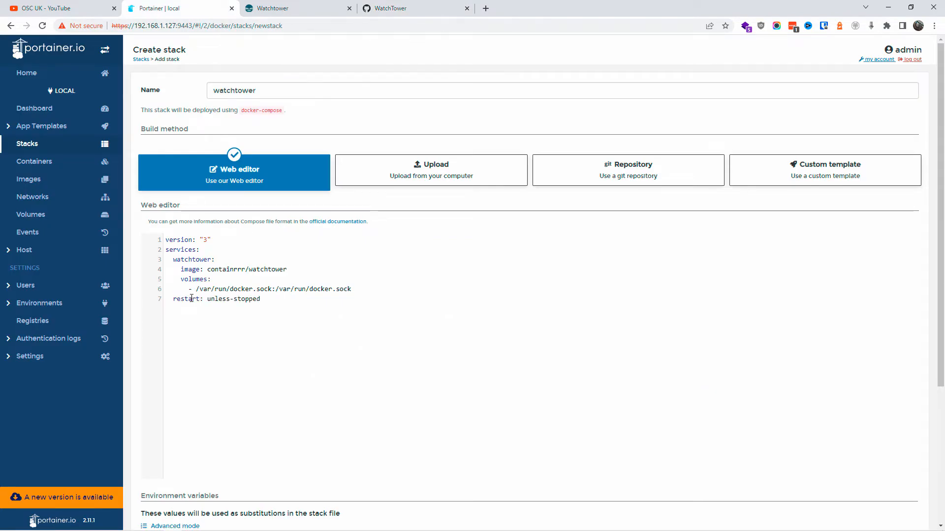
{"action": "mouse_move", "coordinate": [464, 394]}
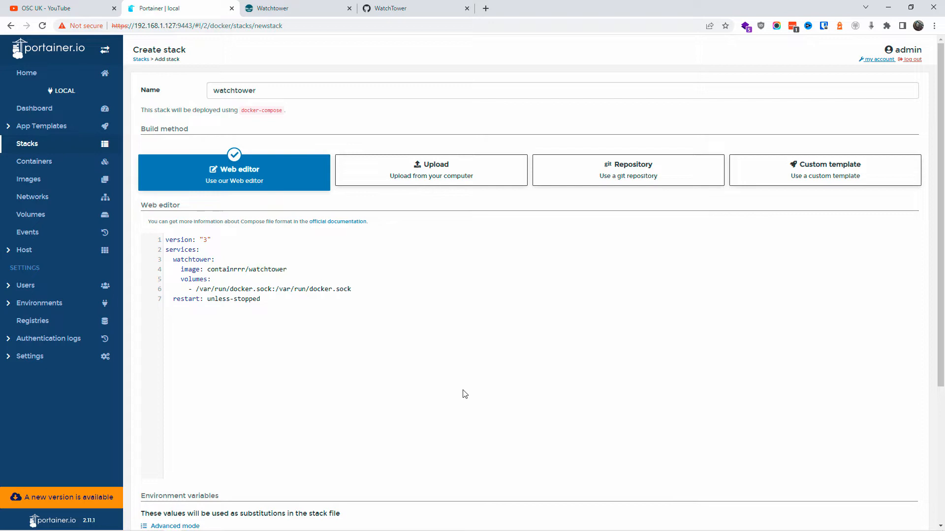
{"action": "scroll", "scroll_direction": "down", "scroll_amount": 3}
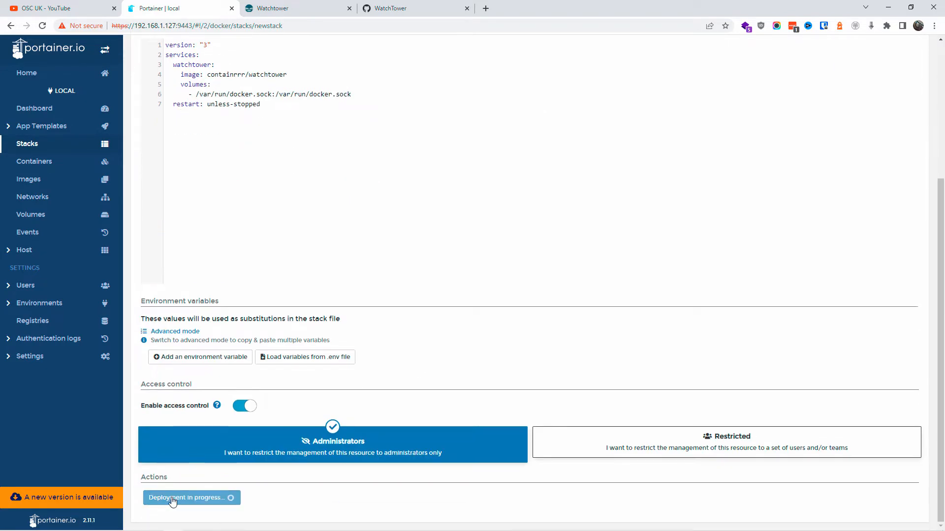
{"action": "left_click", "coordinate": [173, 497]}
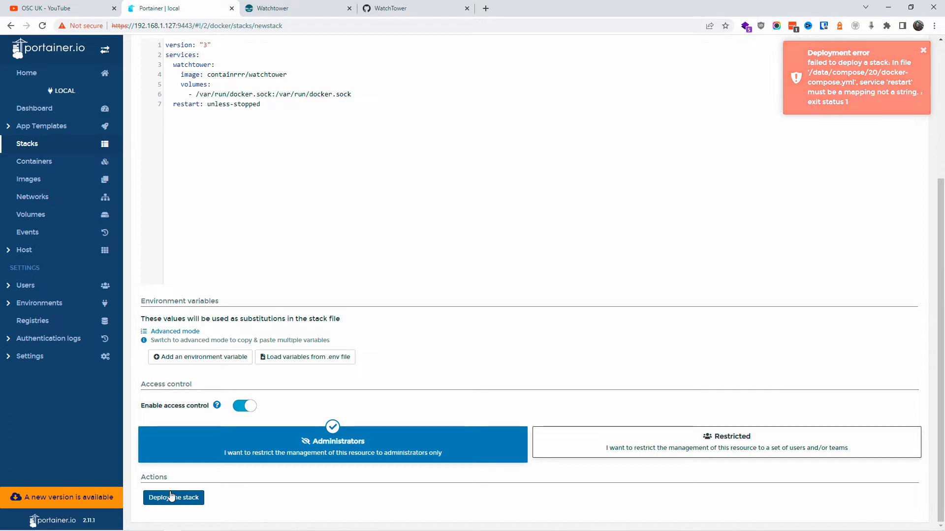
- Re-indent the restart line, deploy the watchtower stack, and inspect its running container
{"action": "left_click", "coordinate": [922, 51]}
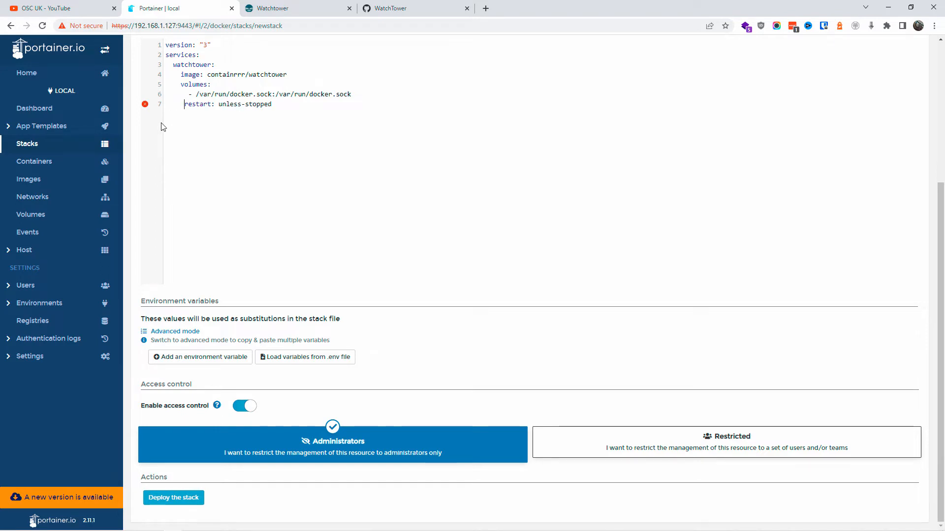
{"action": "mouse_move", "coordinate": [234, 398]}
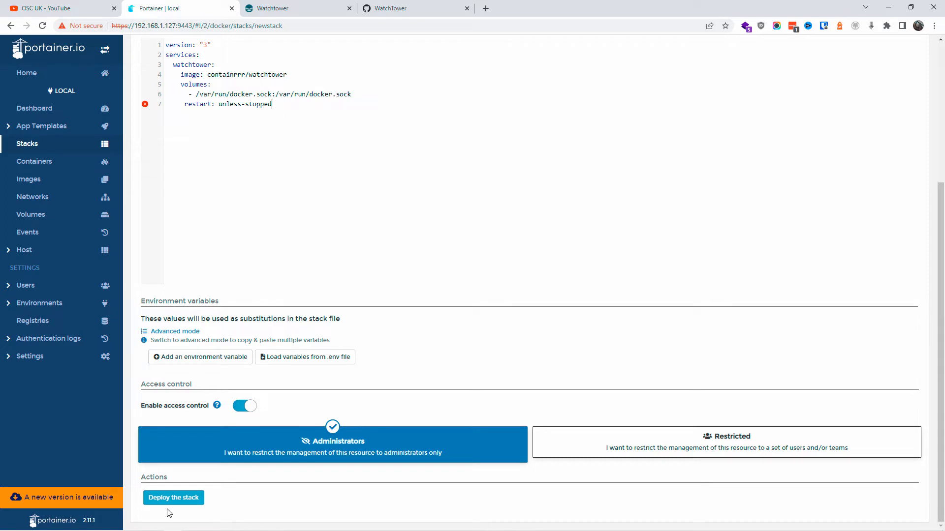
{"action": "left_click", "coordinate": [173, 497]}
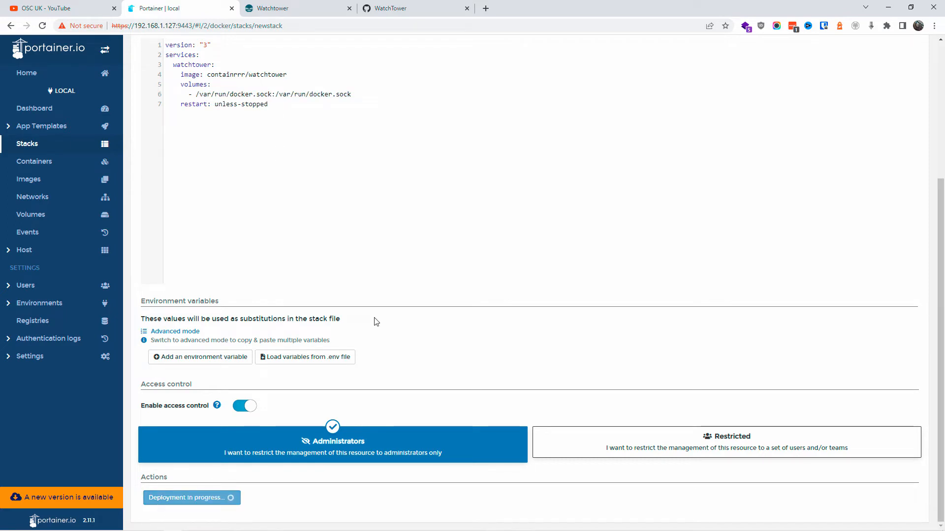
{"action": "scroll", "scroll_direction": "up", "scroll_amount": 3}
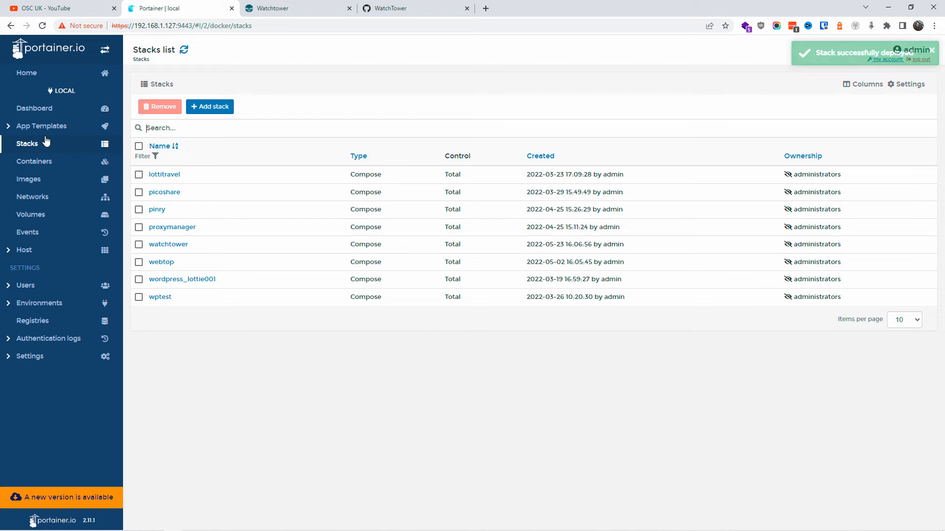
{"action": "left_click", "coordinate": [34, 161]}
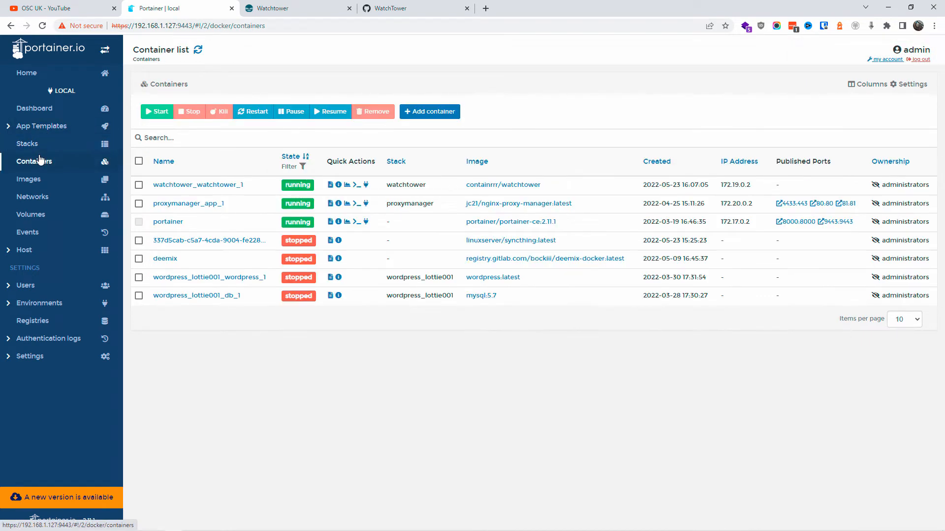
{"action": "mouse_move", "coordinate": [83, 488]}
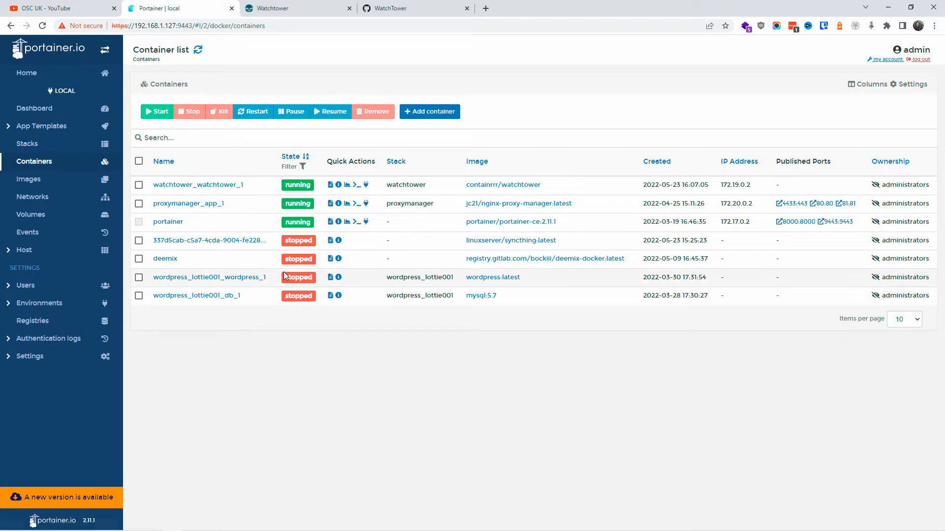
{"action": "left_click", "coordinate": [330, 185]}
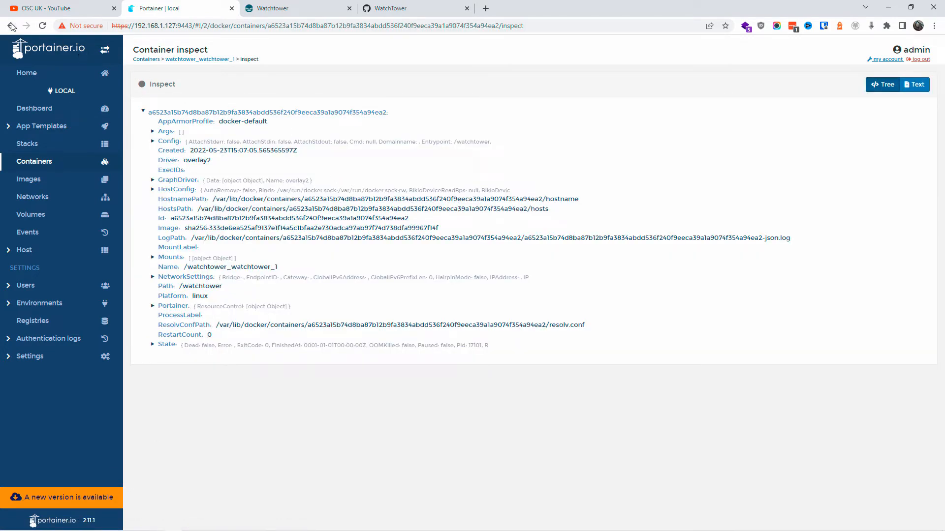
- Read the watchtower logs showing Watchtower 1.4.0's scheduled first check, then open Stacks
{"action": "left_click", "coordinate": [11, 25]}
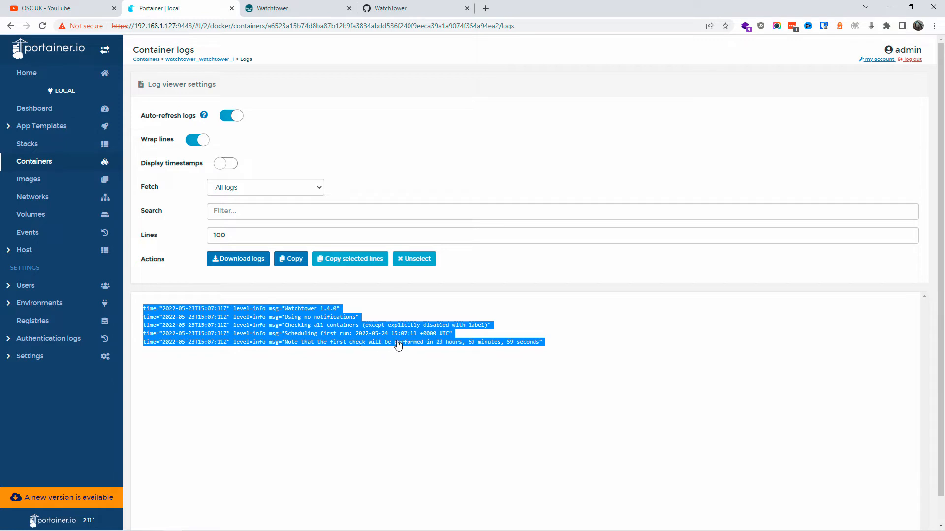
{"action": "mouse_move", "coordinate": [529, 344]}
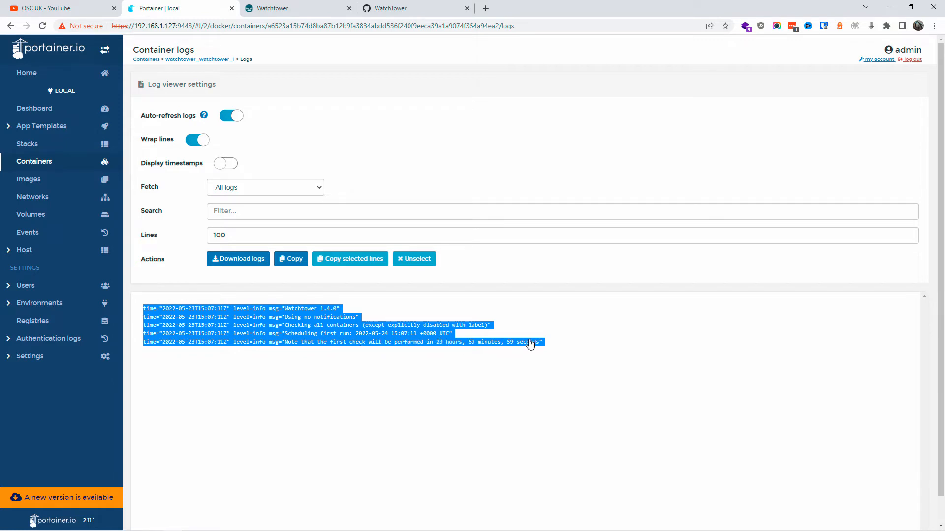
{"action": "mouse_move", "coordinate": [537, 347]}
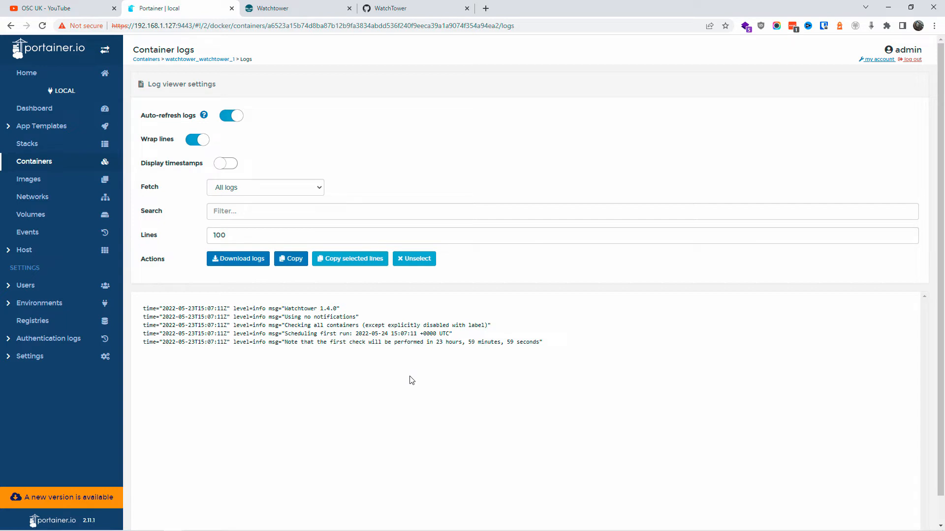
{"action": "mouse_move", "coordinate": [162, 360]}
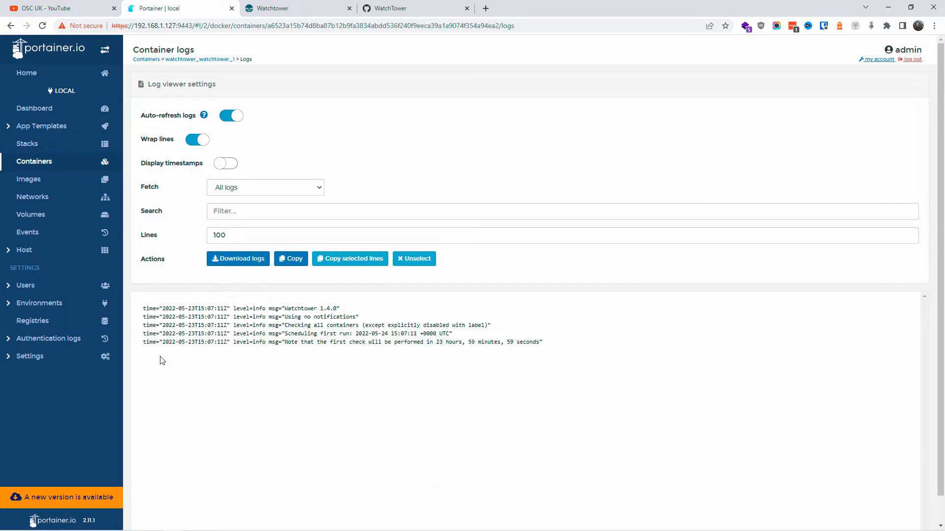
{"action": "left_click", "coordinate": [27, 143]}
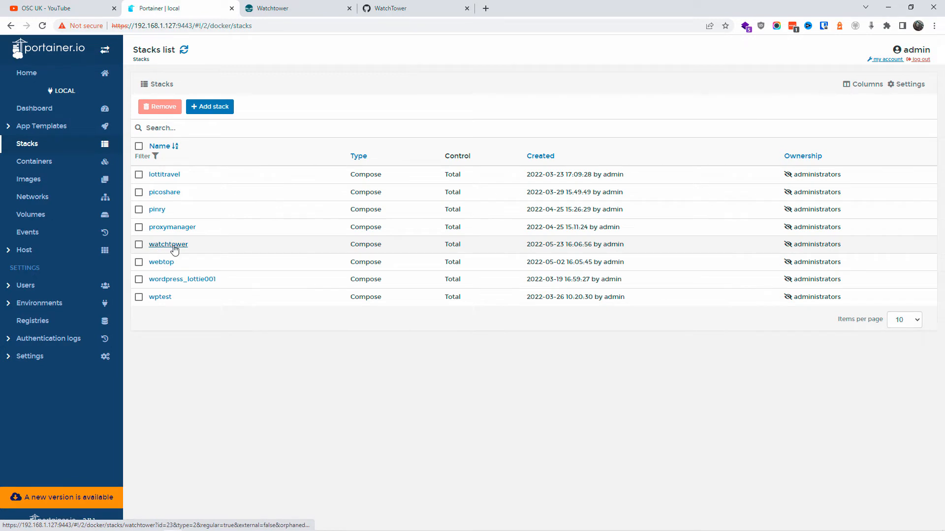
- Add 'command: --interval 30' to the watchtower stack, update it, and view running containers
{"action": "left_click", "coordinate": [167, 244]}
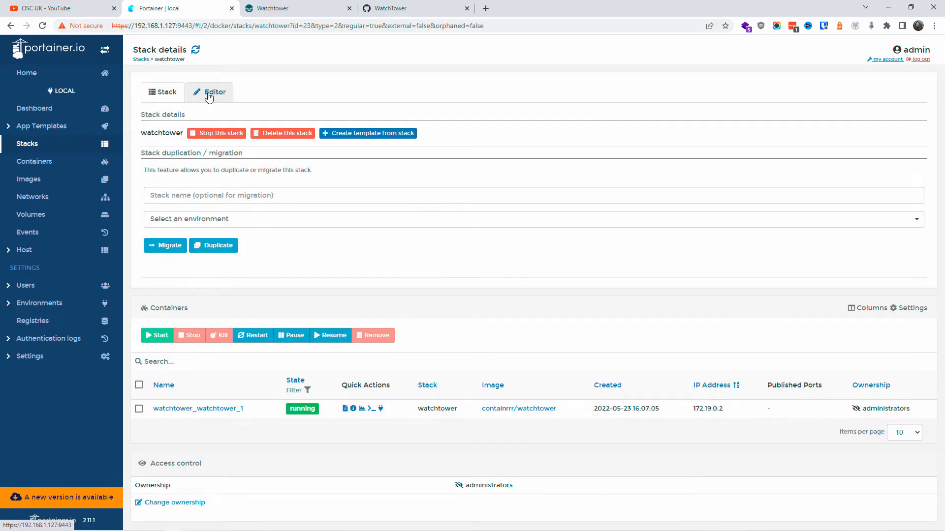
{"action": "left_click", "coordinate": [209, 92]}
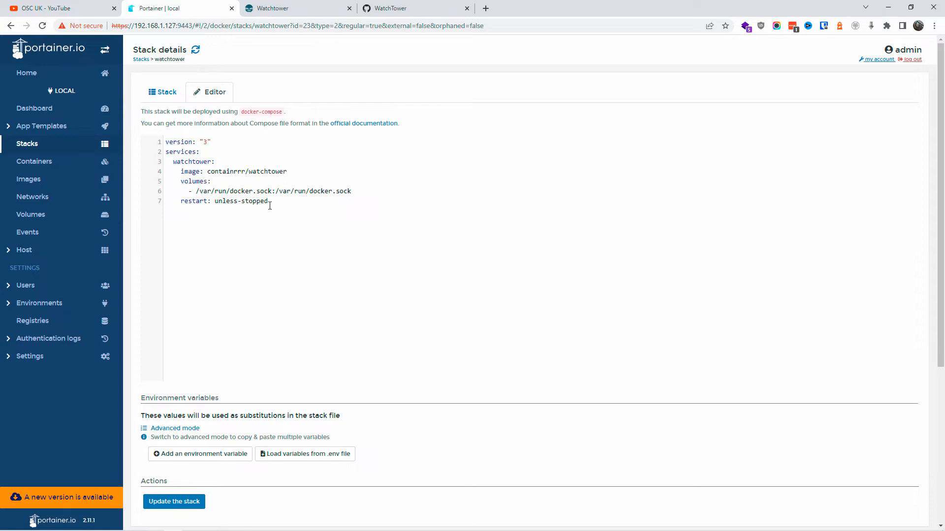
{"action": "mouse_move", "coordinate": [357, 195]}
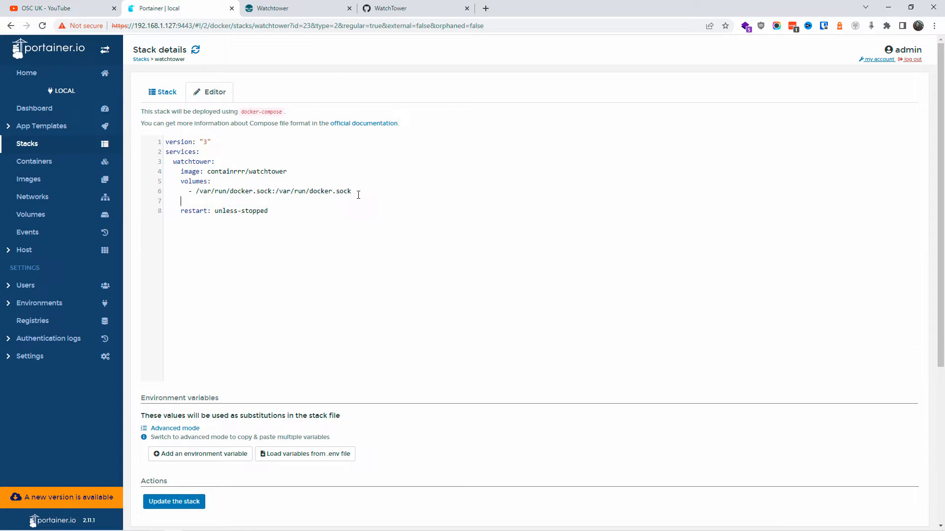
{"action": "type", "text": "command: --interval 30"}
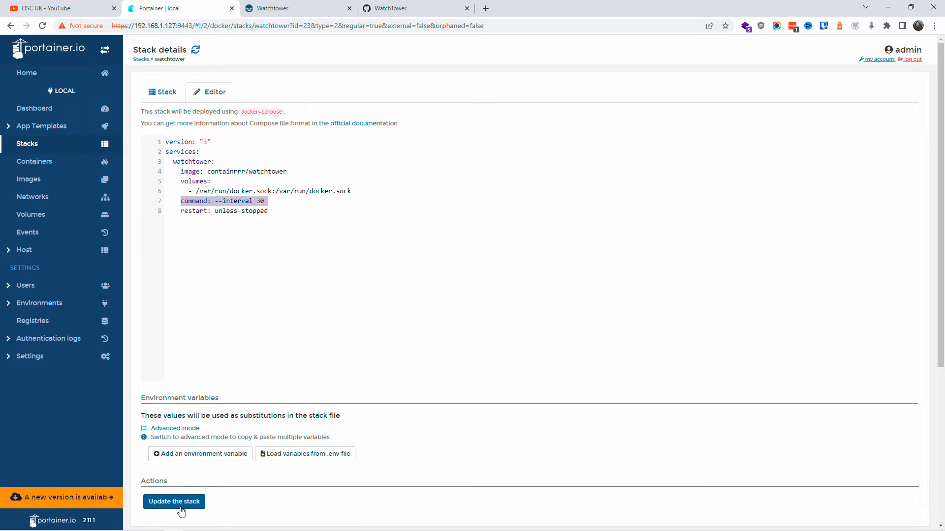
{"action": "left_click", "coordinate": [174, 501]}
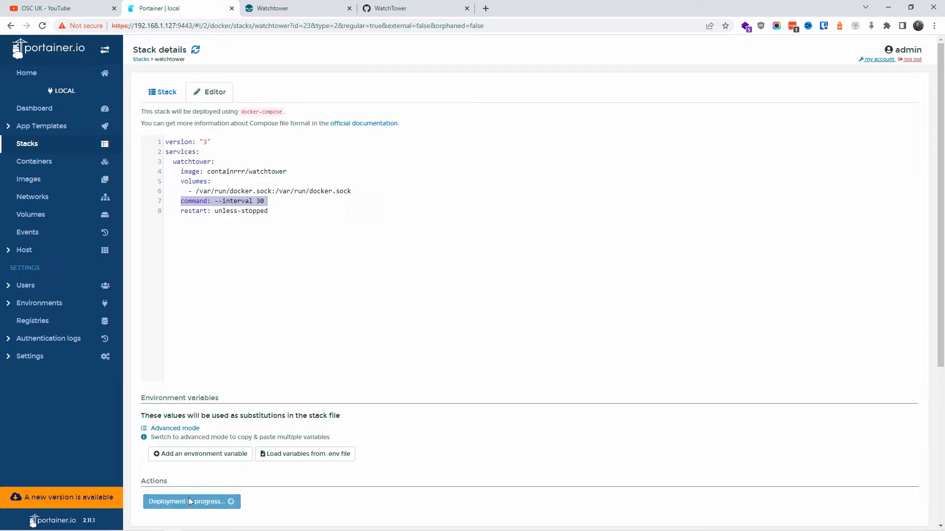
{"action": "mouse_move", "coordinate": [323, 483]}
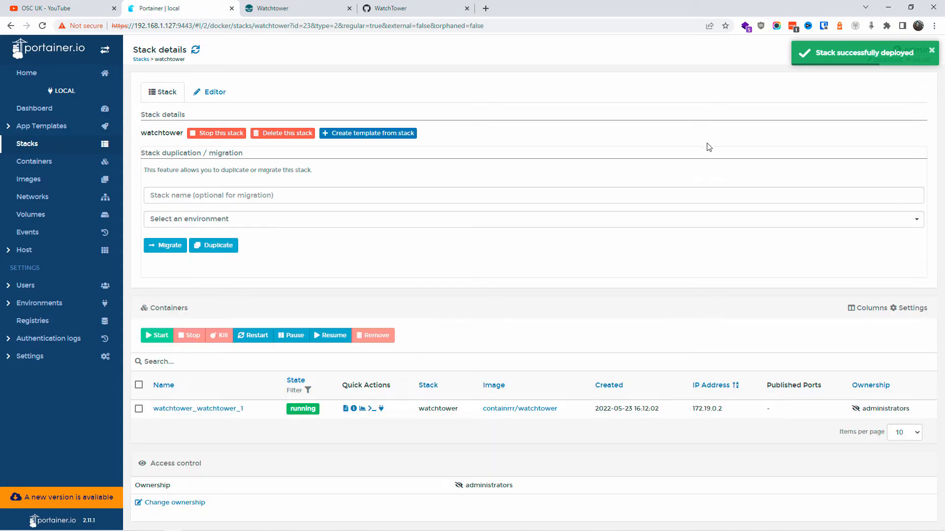
{"action": "mouse_move", "coordinate": [324, 204]}
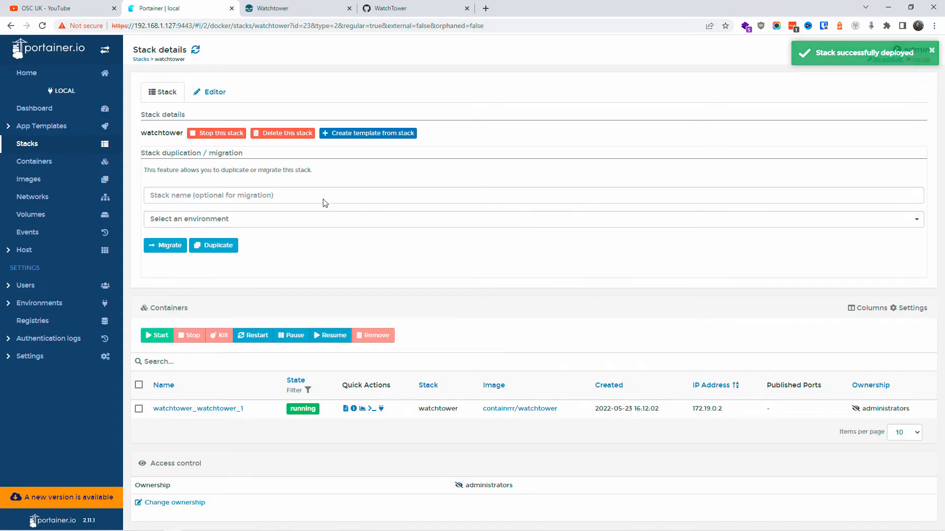
{"action": "left_click", "coordinate": [35, 161]}
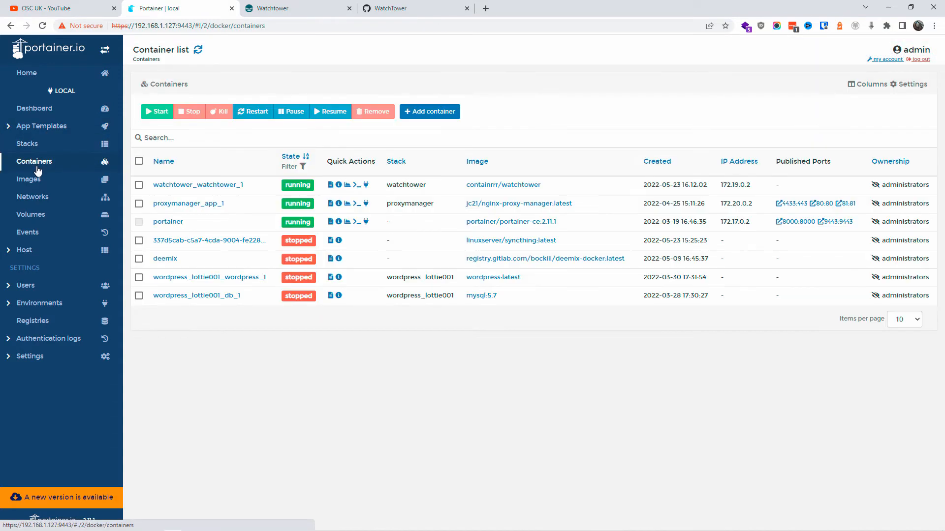
- Open the watchtower container's logs, showing the first check due in 29 seconds
{"action": "left_click", "coordinate": [348, 185]}
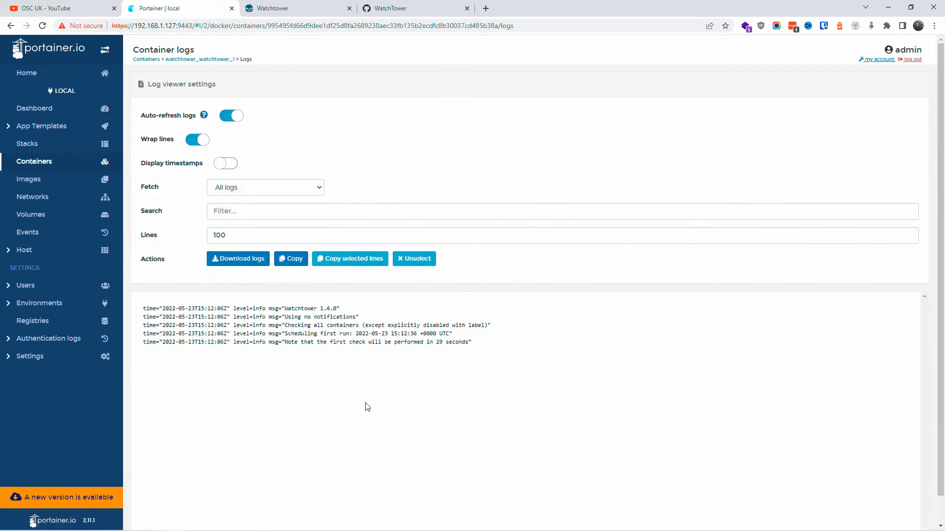
{"action": "double_click", "coordinate": [448, 342]}
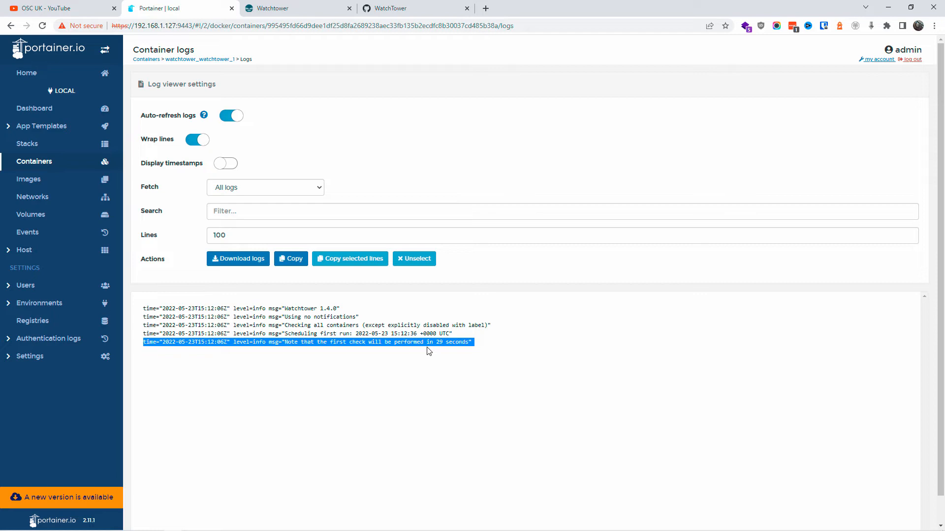
{"action": "mouse_move", "coordinate": [414, 402]}
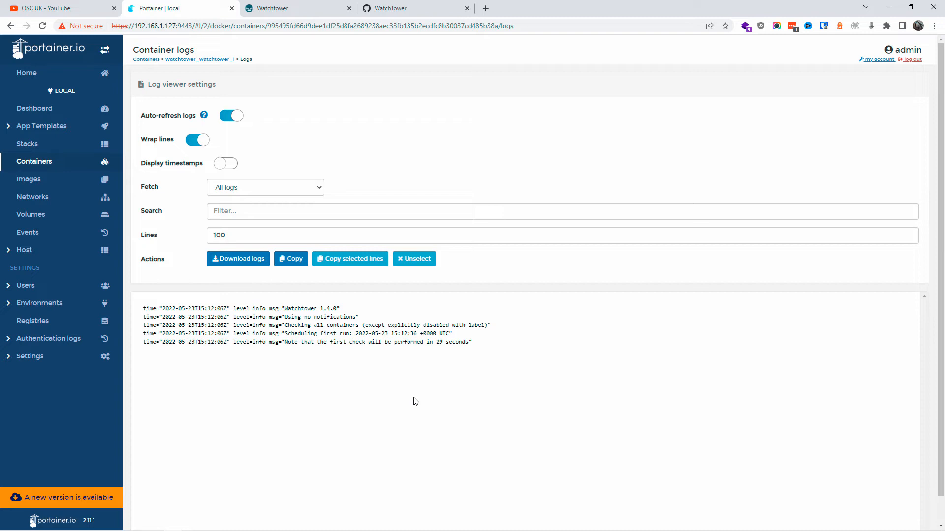
{"action": "mouse_move", "coordinate": [891, 59]}
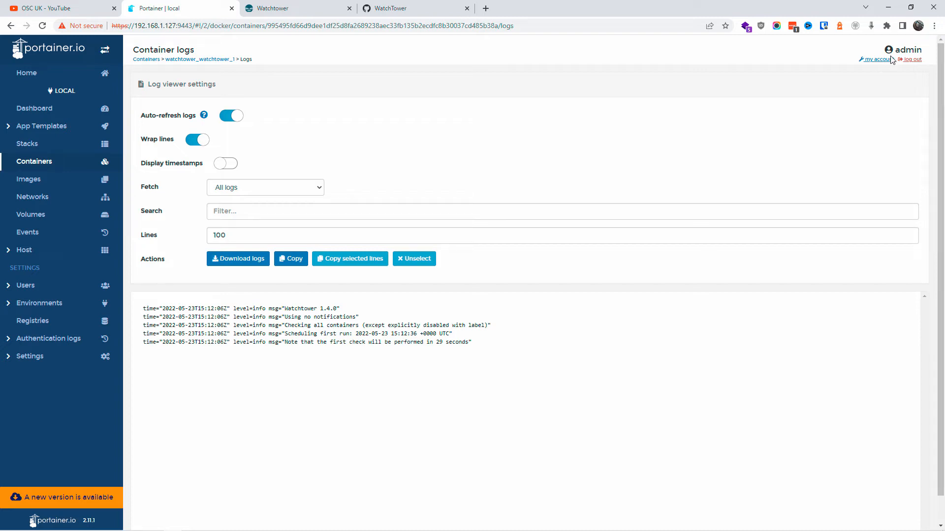
{"action": "mouse_move", "coordinate": [405, 321]}
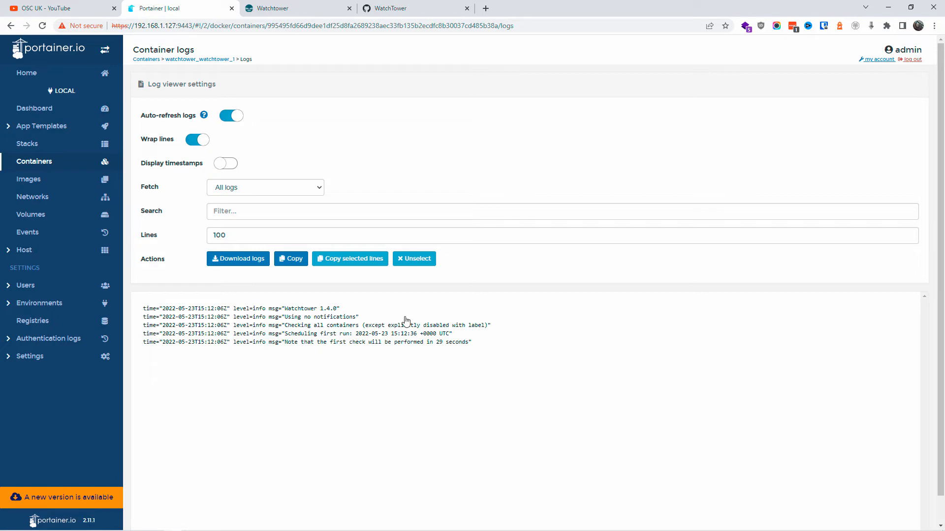
{"action": "mouse_move", "coordinate": [577, 300]}
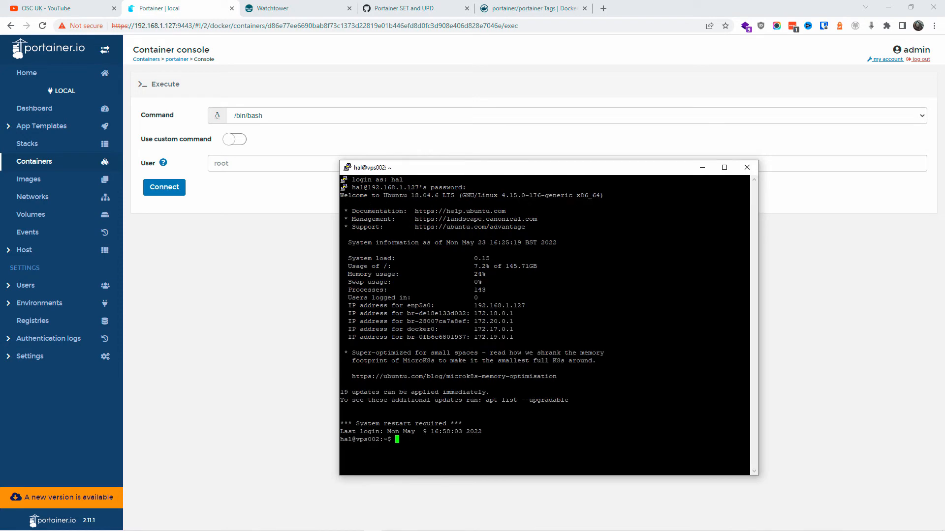
- Run the Gist's sudo docker stop and rm command on portainer, entering the password
{"action": "left_click", "coordinate": [289, 7]}
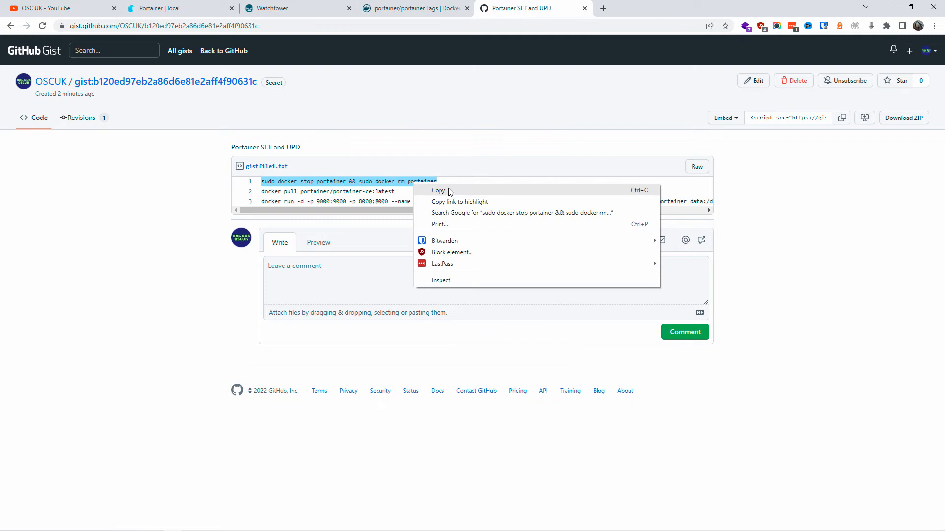
{"action": "left_click", "coordinate": [415, 8]}
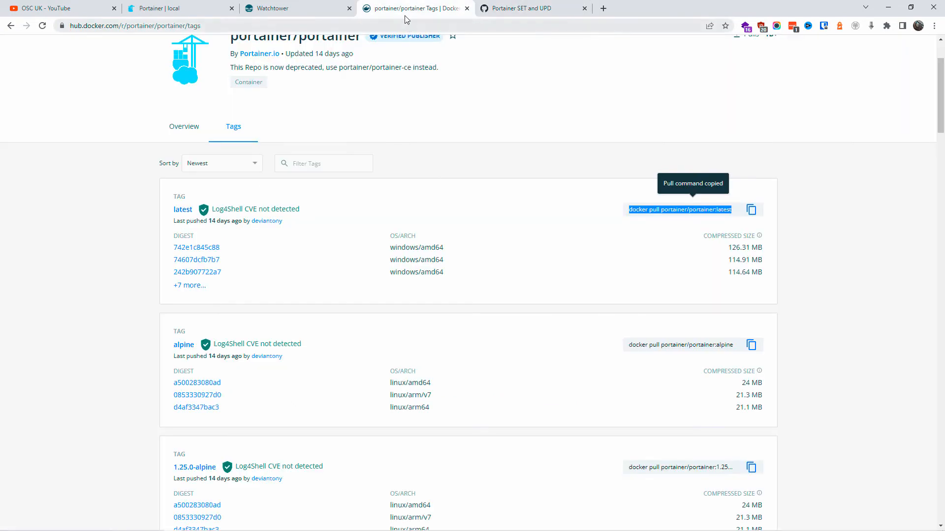
{"action": "left_click", "coordinate": [521, 7]}
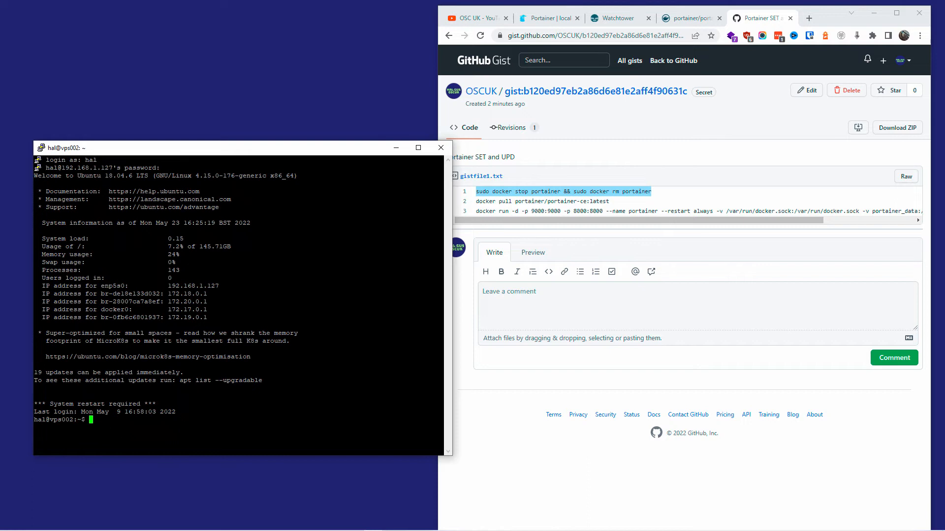
{"action": "type", "text": "sudo sudo docker stop portainer && sudo docker rm portainer"}
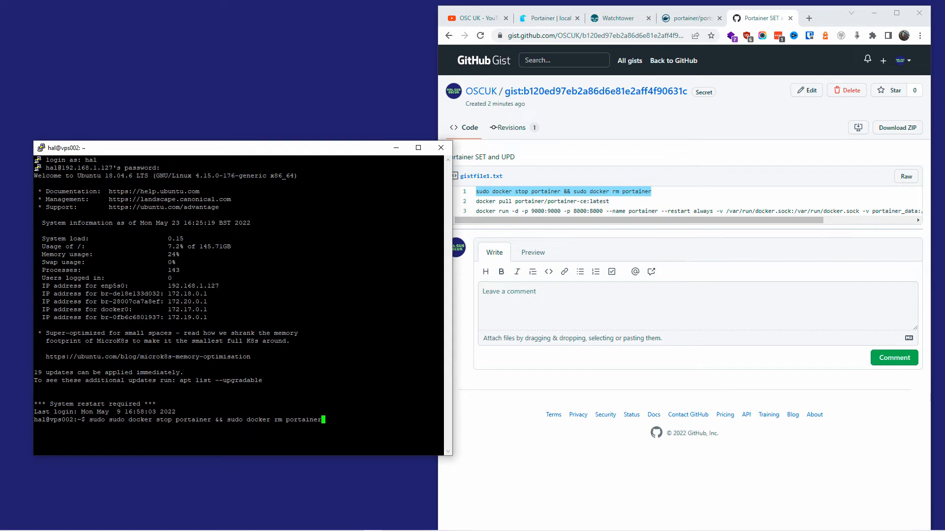
{"action": "key", "text": "Return"}
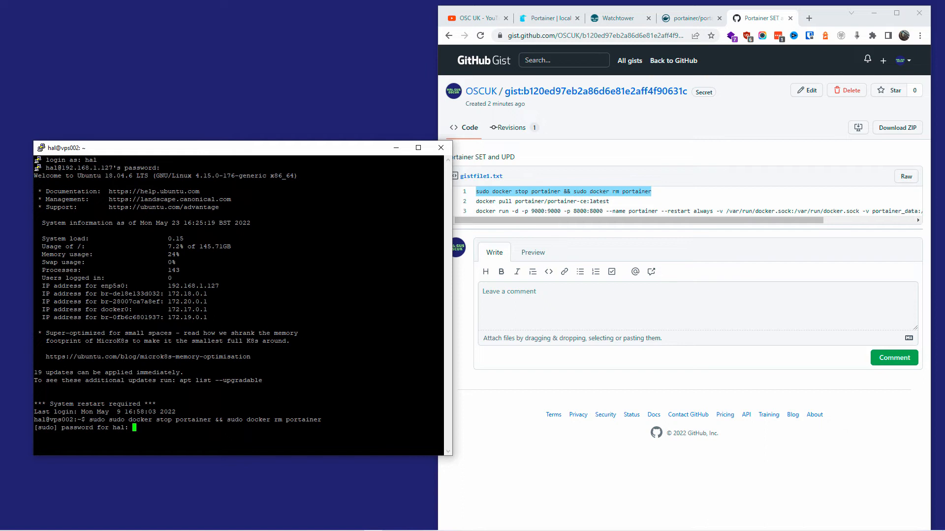
{"action": "key", "text": "Return"}
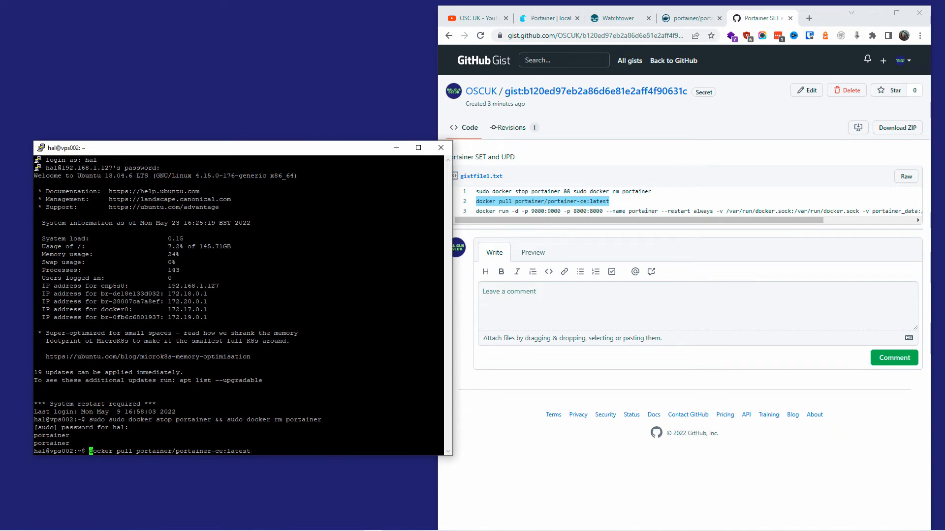
- Pull portainer/portainer-ce:latest and run the new portainer container on ports 9000 and 8000
{"action": "type", "text": "sudo "}
{"action": "key", "text": "Return"}
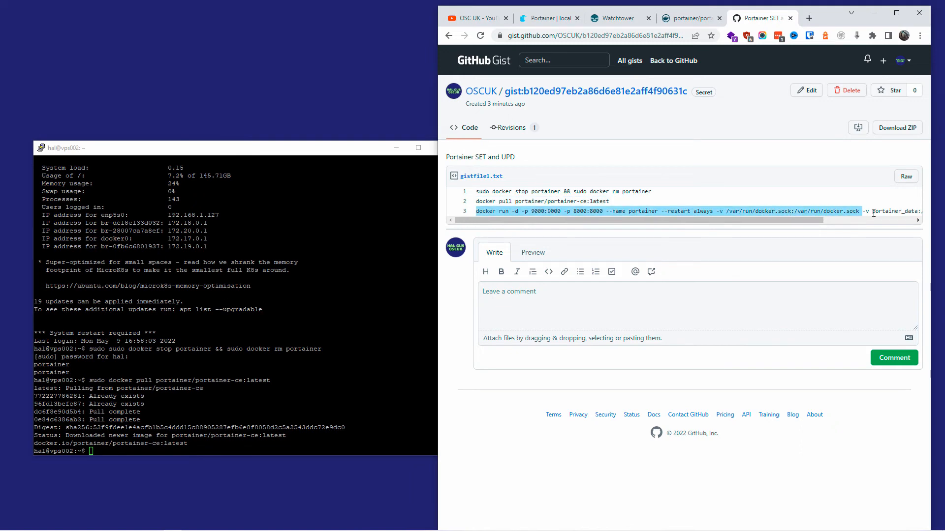
{"action": "scroll", "scroll_direction": "right", "scroll_amount": 3}
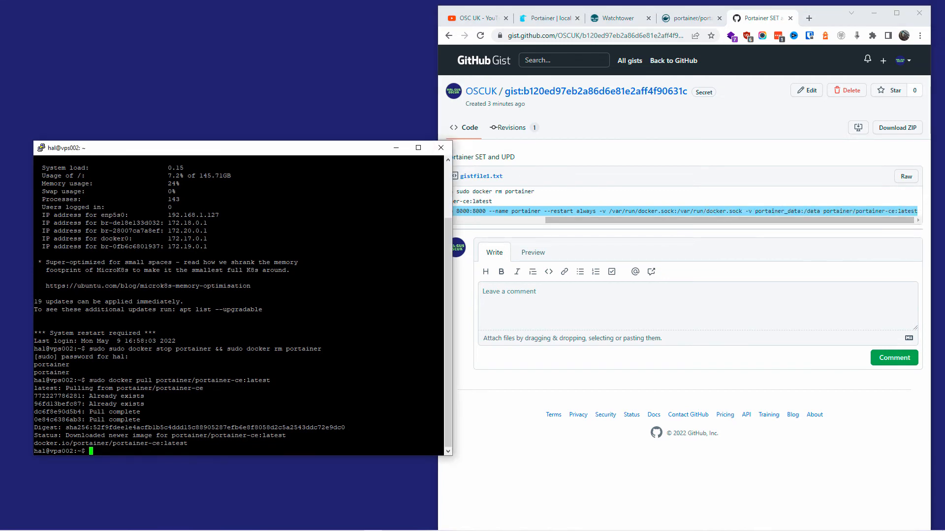
{"action": "type", "text": "sudo"}
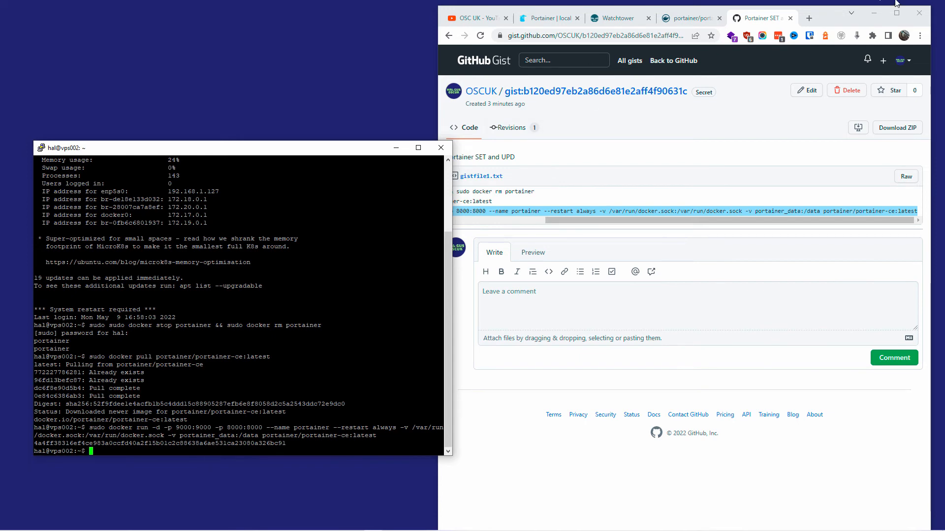
{"action": "left_click", "coordinate": [896, 13]}
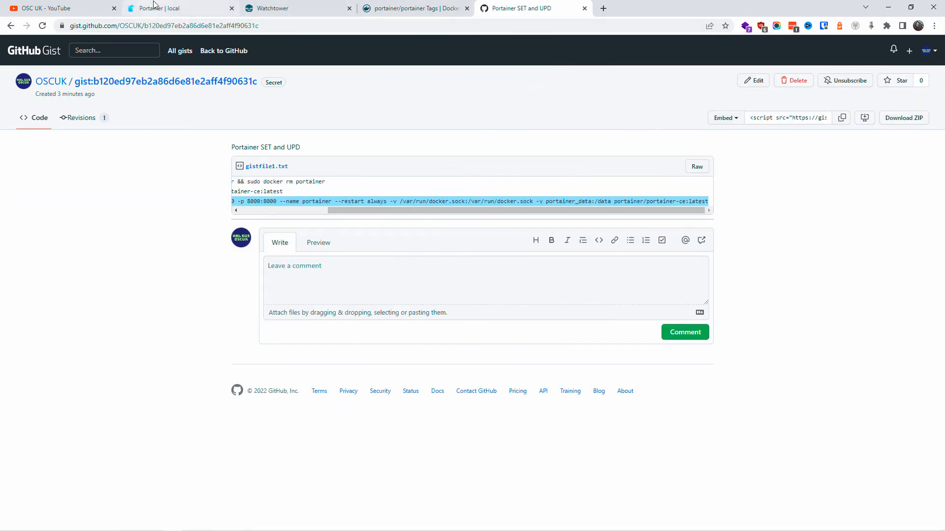
- Reload the old Portainer tab, dismiss the container retrieval error, and log out
{"action": "left_click", "coordinate": [163, 8]}
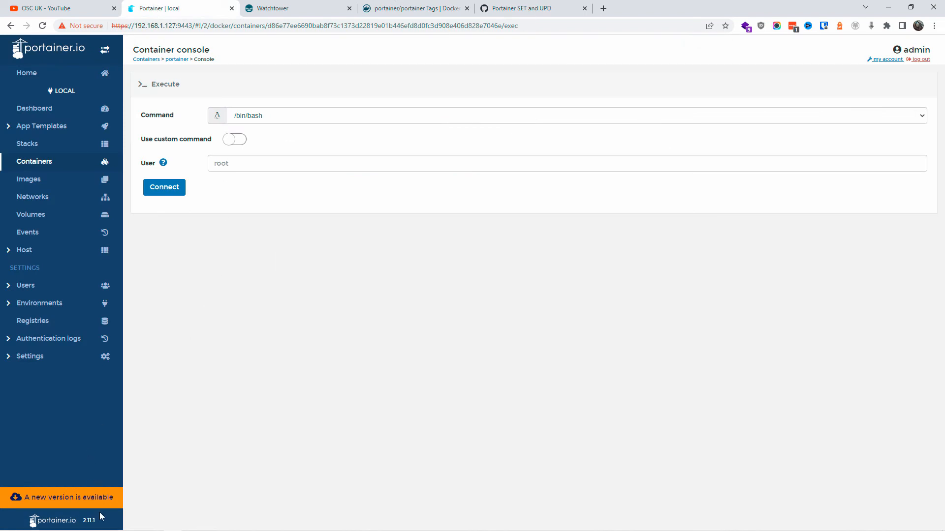
{"action": "mouse_move", "coordinate": [843, 36]}
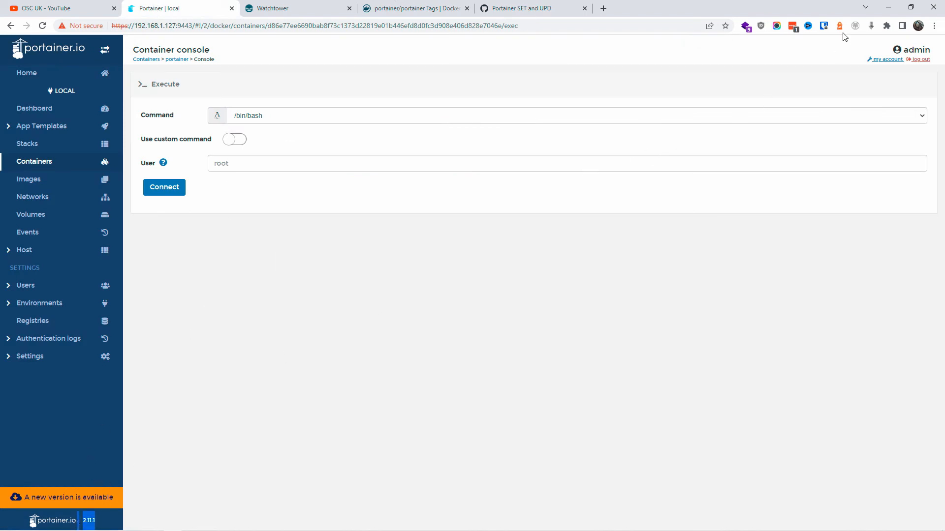
{"action": "left_click", "coordinate": [34, 109]}
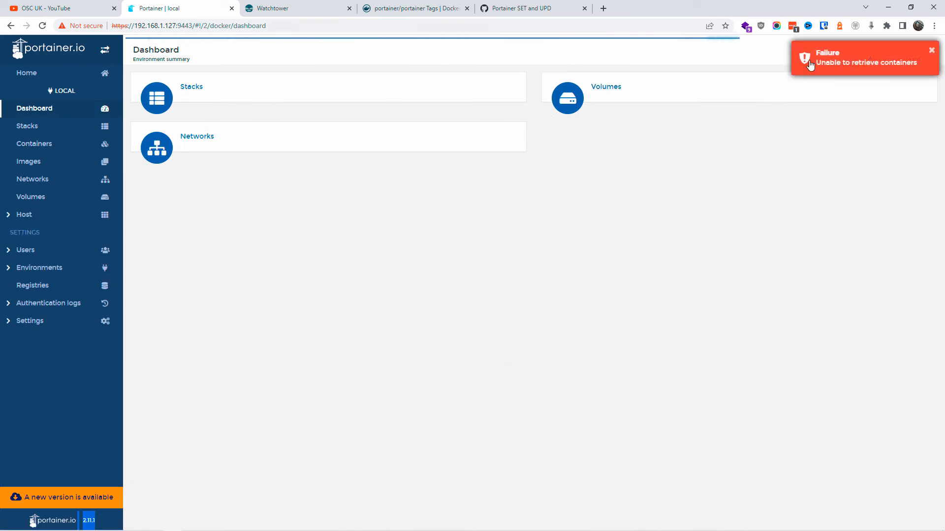
{"action": "mouse_move", "coordinate": [803, 209]}
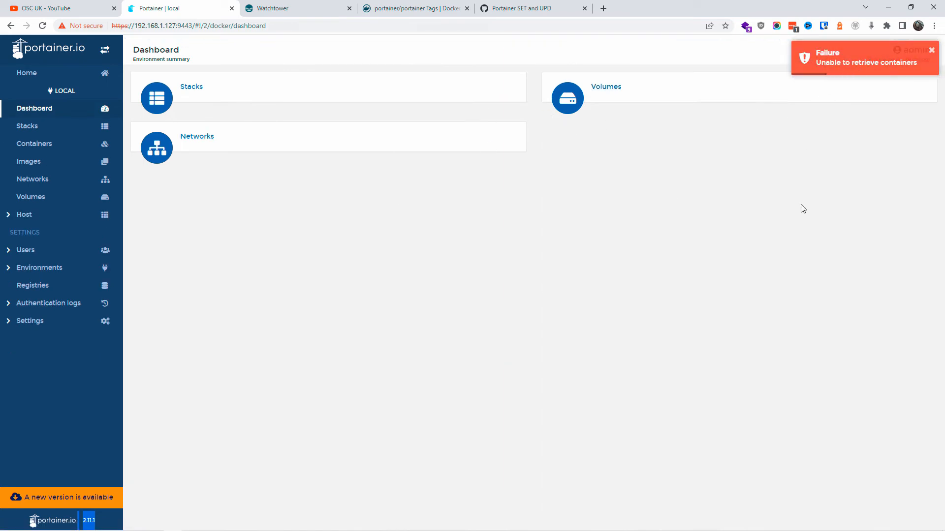
{"action": "left_click", "coordinate": [931, 51]}
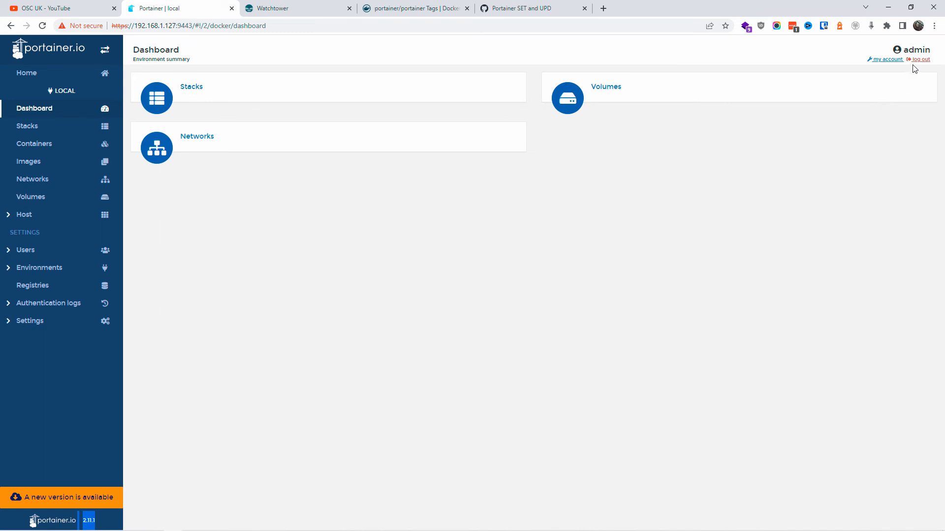
{"action": "left_click", "coordinate": [918, 59]}
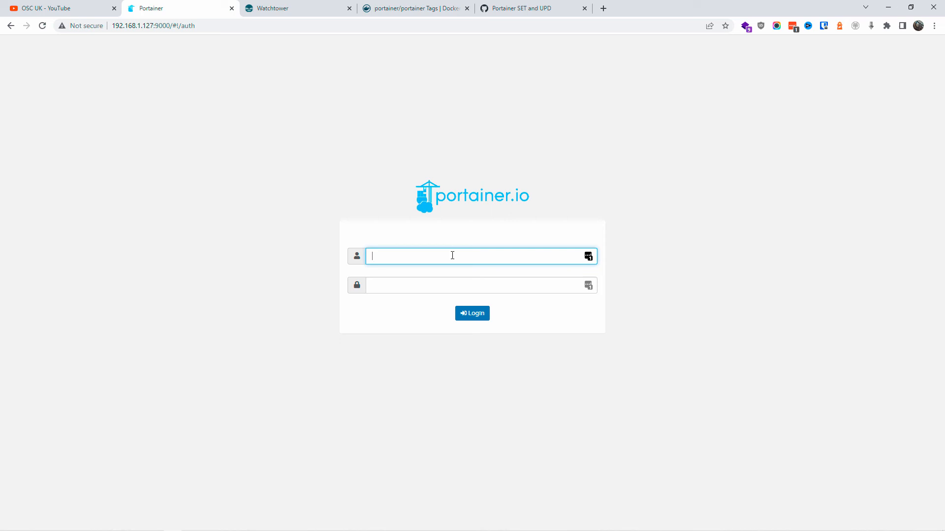
- Log in as admin with the LastPass password and view the local Containers list
{"action": "type", "text": "admin"}
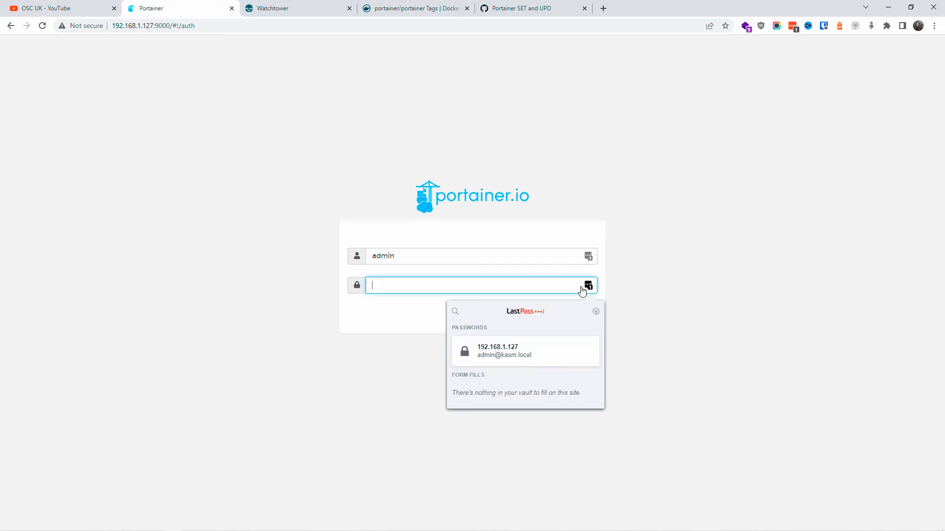
{"action": "left_click", "coordinate": [502, 351]}
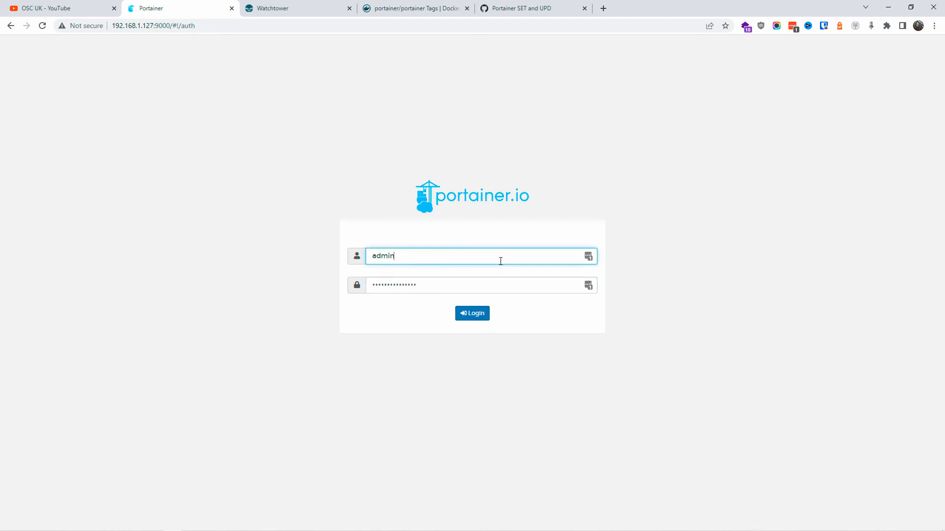
{"action": "left_click", "coordinate": [472, 313]}
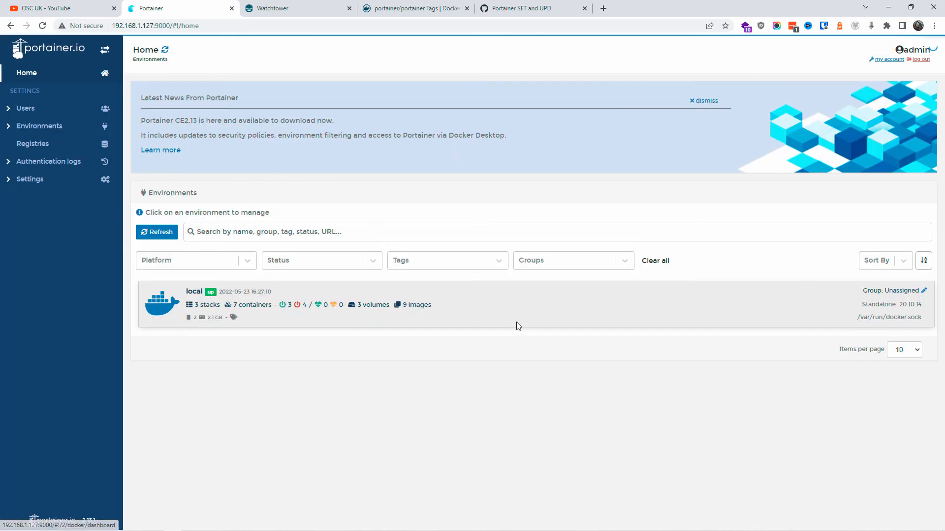
{"action": "mouse_move", "coordinate": [178, 133]}
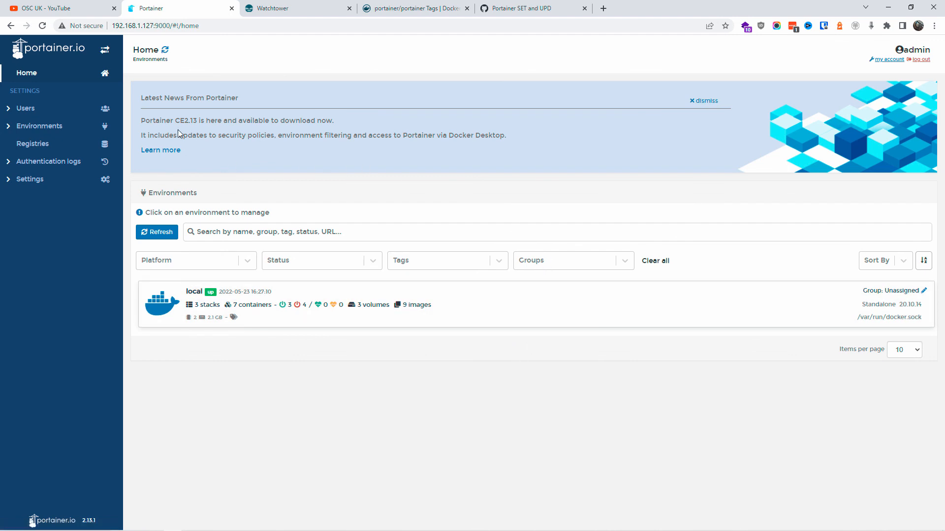
{"action": "left_click_drag", "start_coordinate": [172, 120], "coordinate": [325, 135]}
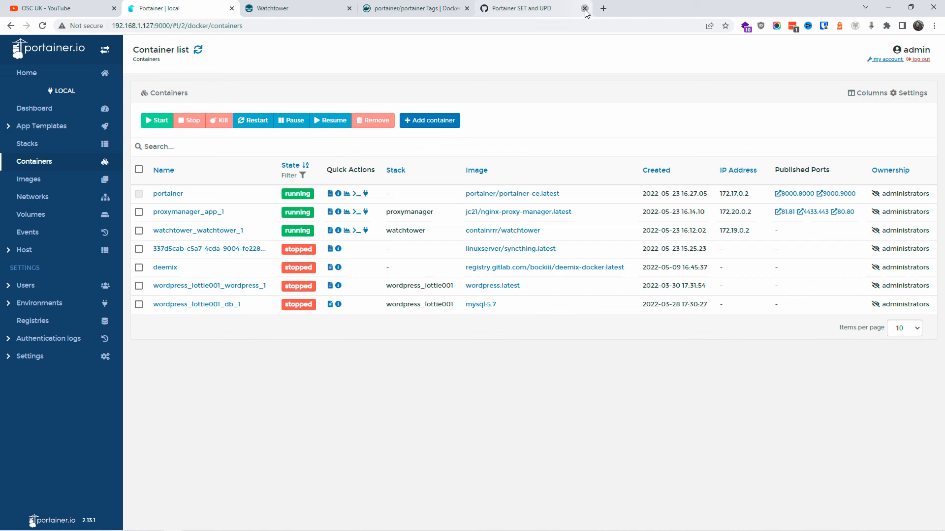
- Close the Gist and Docker Hub tags tabs and show the OSC UK YouTube videos page
{"action": "left_click", "coordinate": [583, 8]}
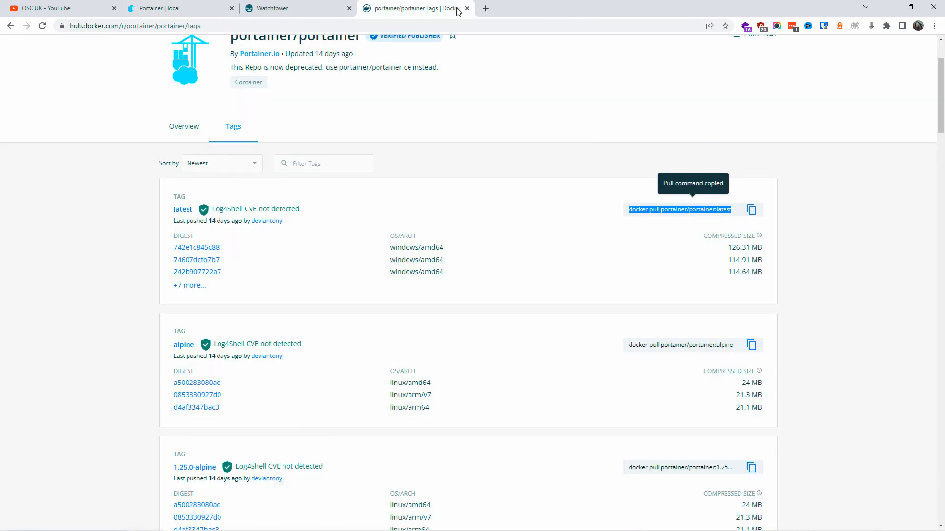
{"action": "left_click", "coordinate": [284, 8]}
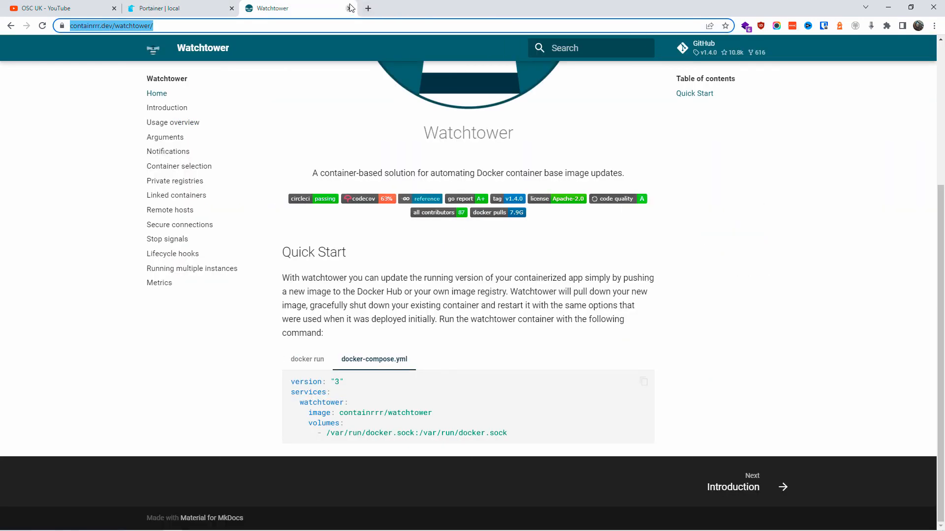
{"action": "left_click", "coordinate": [54, 7]}
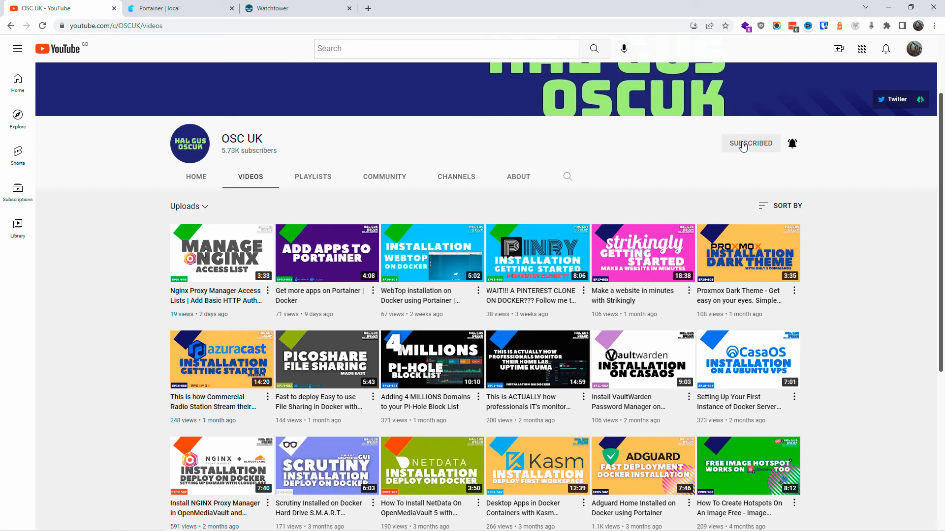
{"action": "mouse_move", "coordinate": [741, 148]}
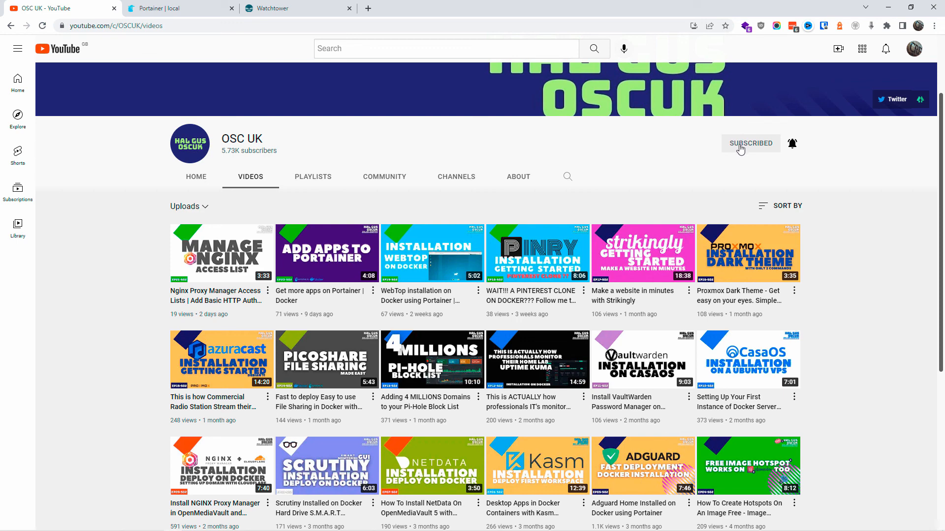